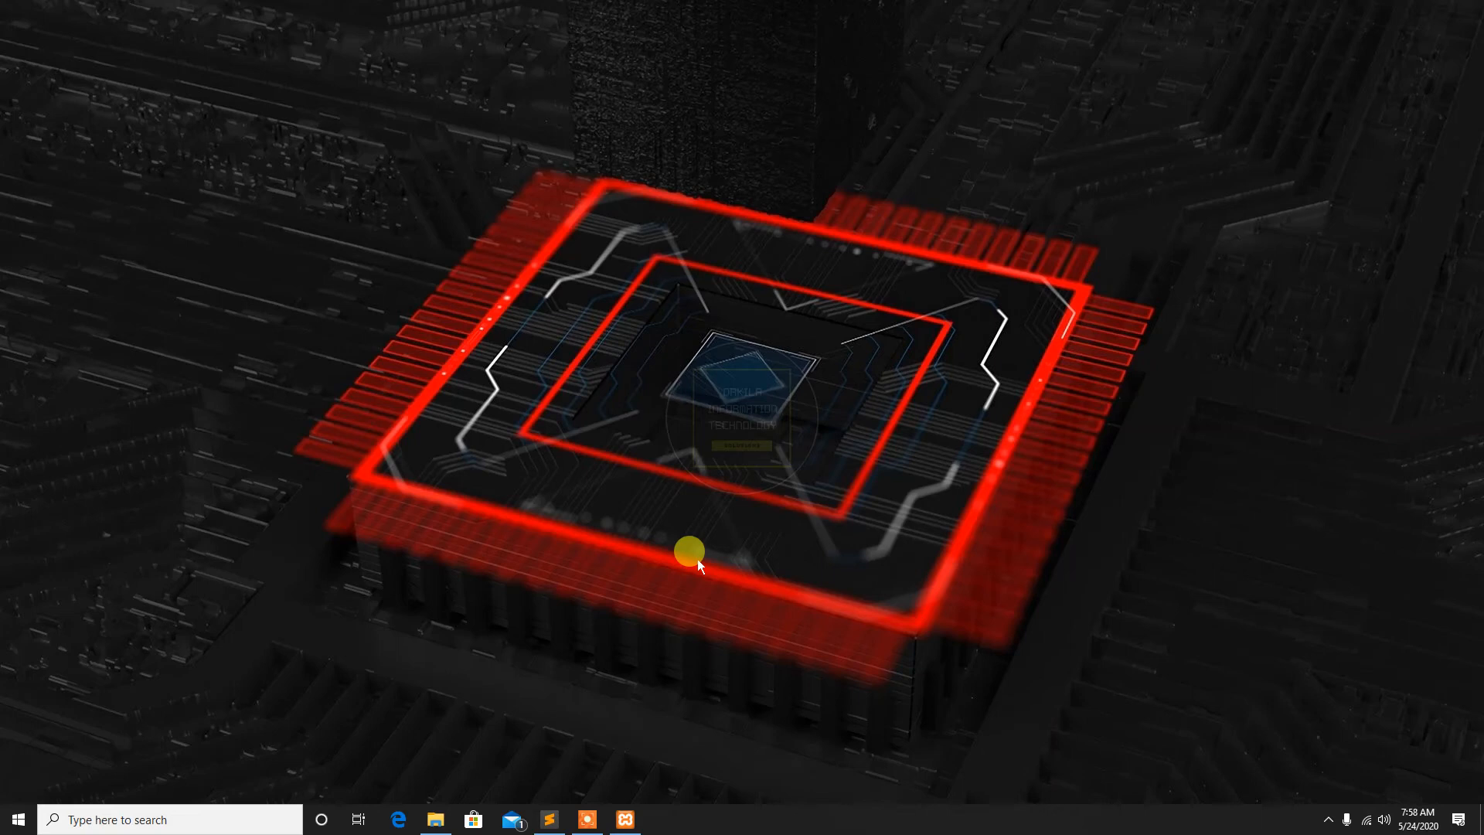
pyautogui.moveTo(736, 526)
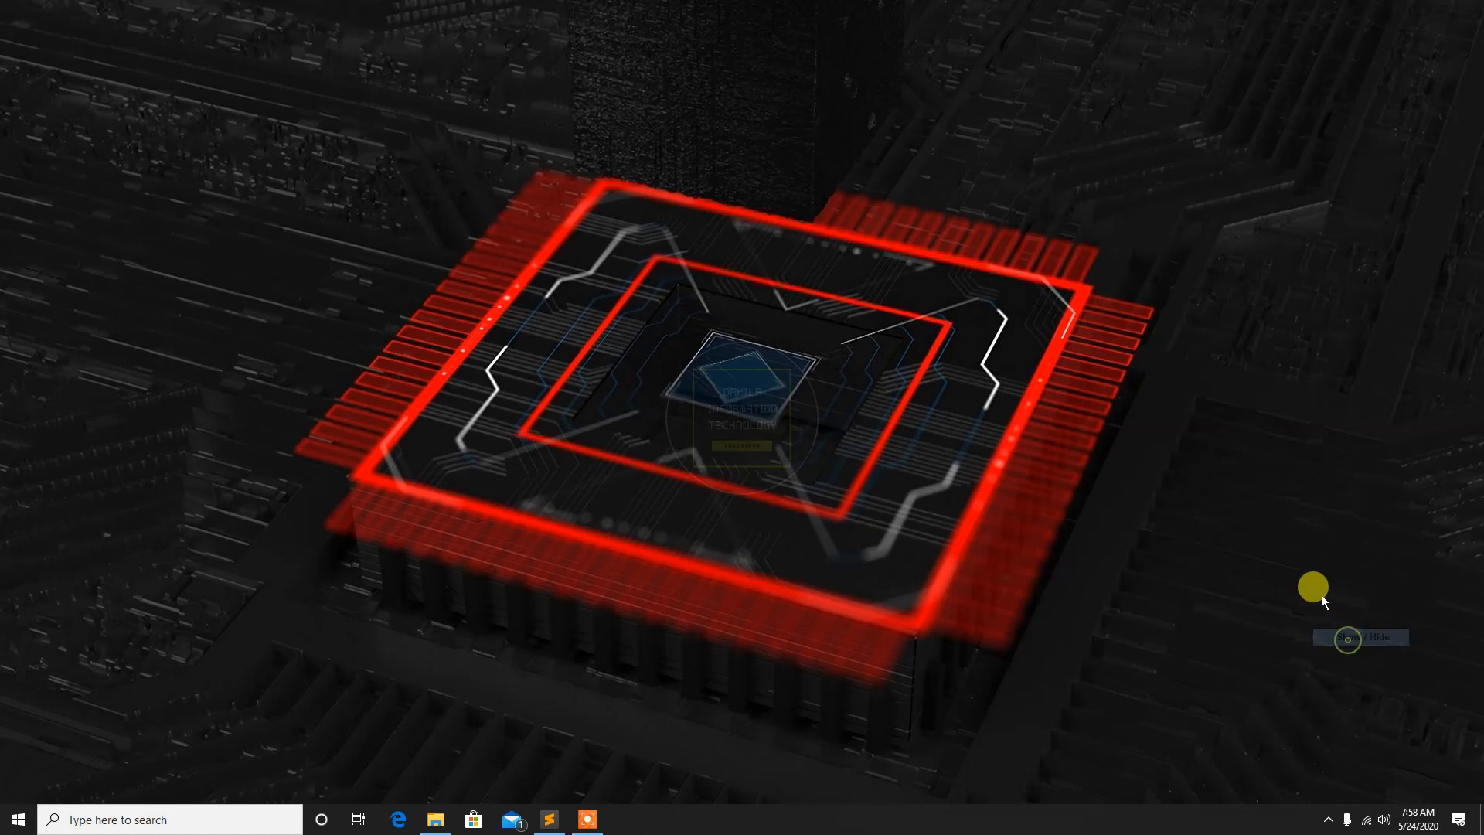
pyautogui.moveTo(1186, 546)
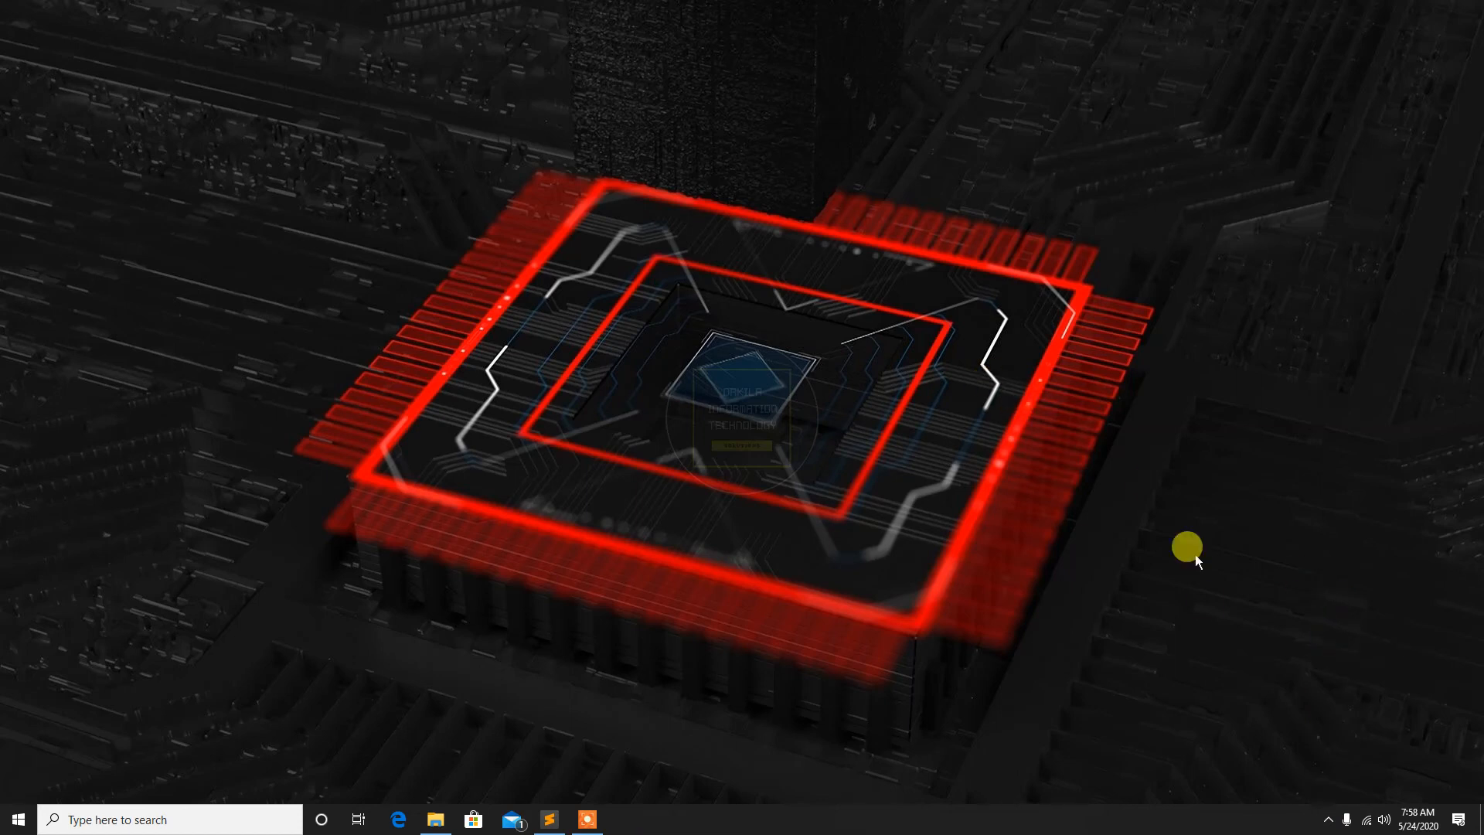
# Bring up XAMPP's service menu from the system tray icon
pyautogui.click(1330, 819)
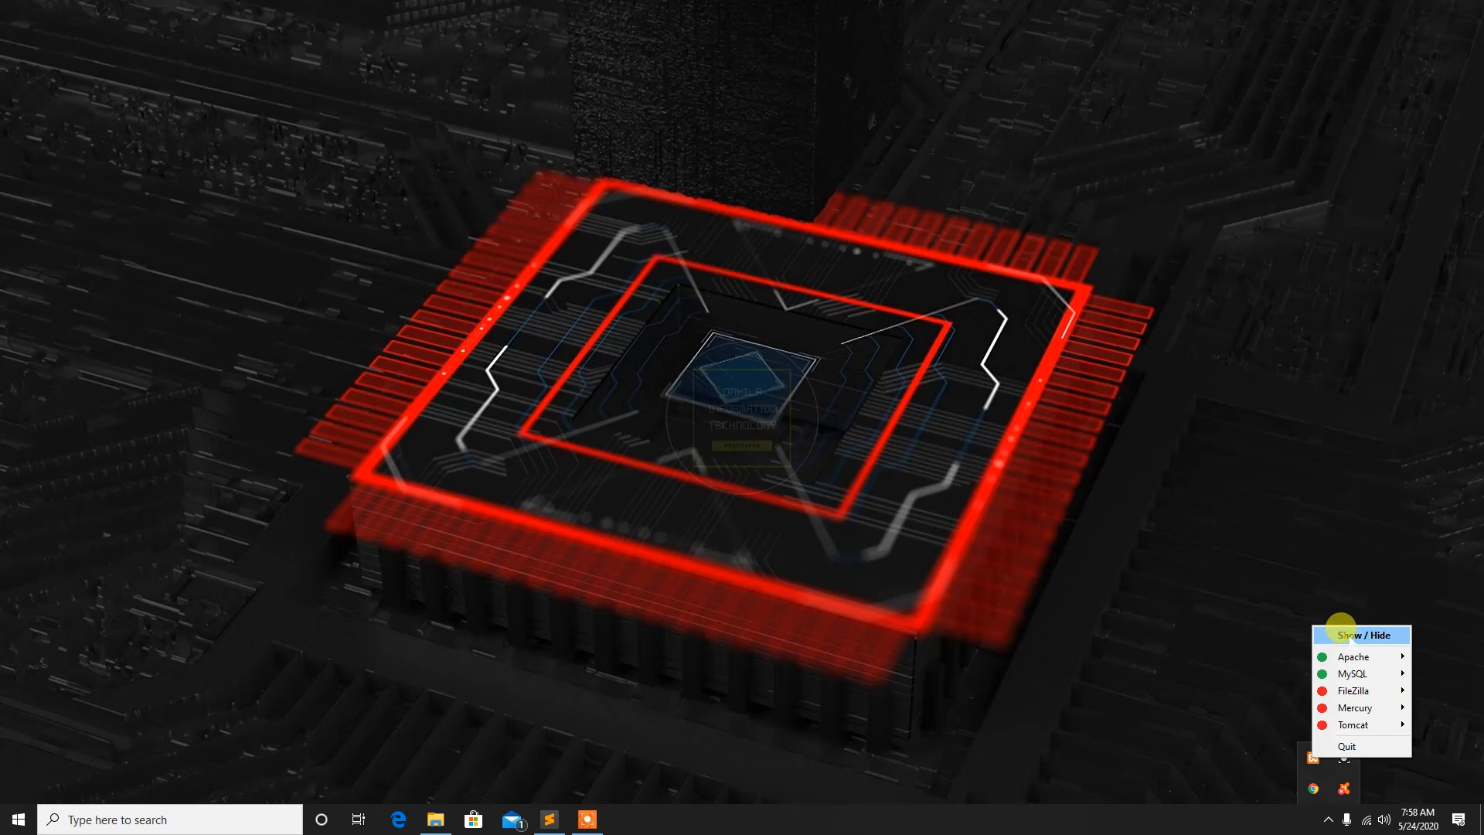
# Show the Control Panel and open Apache's httpd-xampp.conf in Notepad
pyautogui.click(1364, 635)
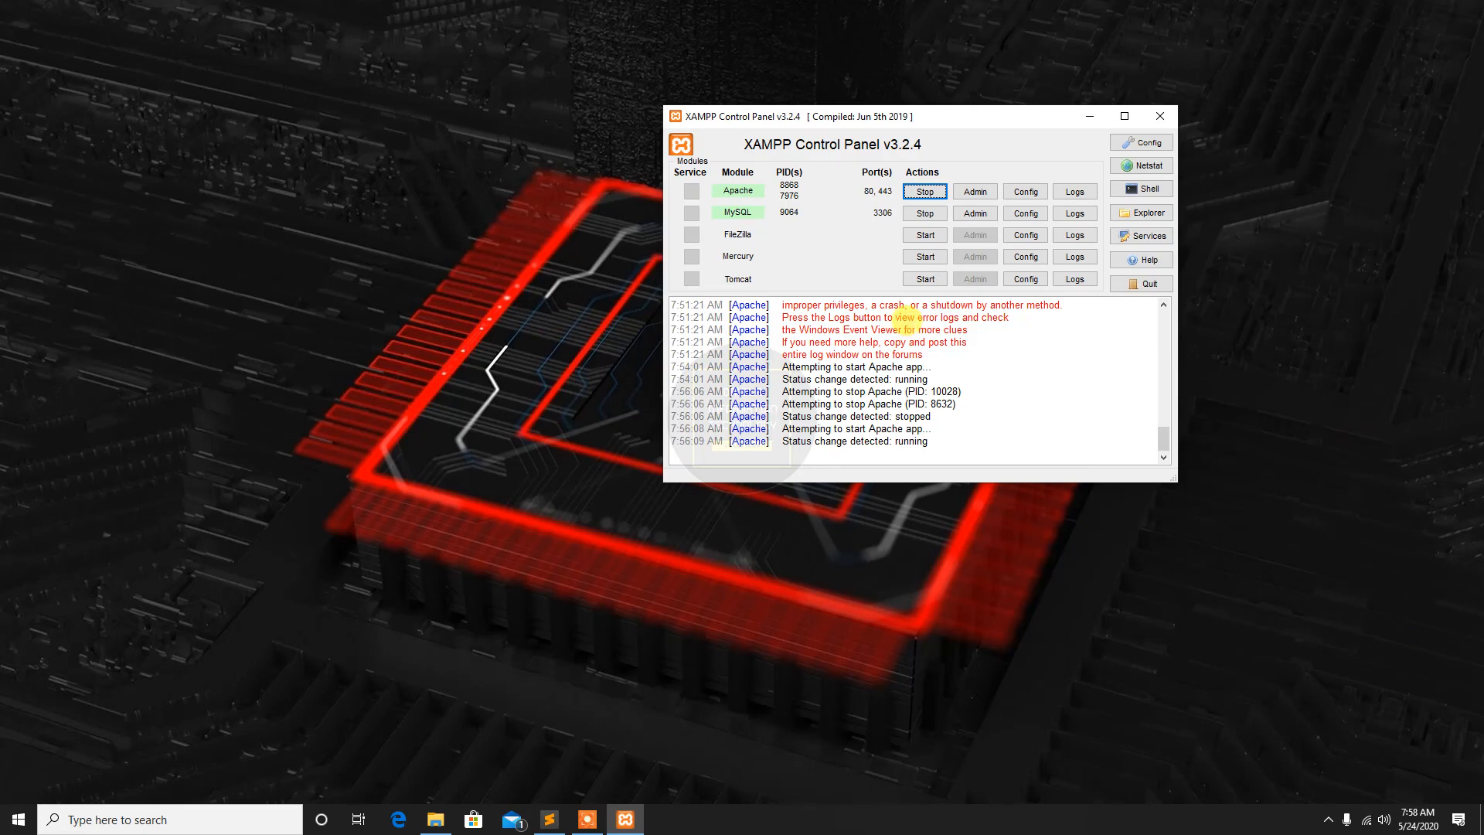
pyautogui.moveTo(1026, 192)
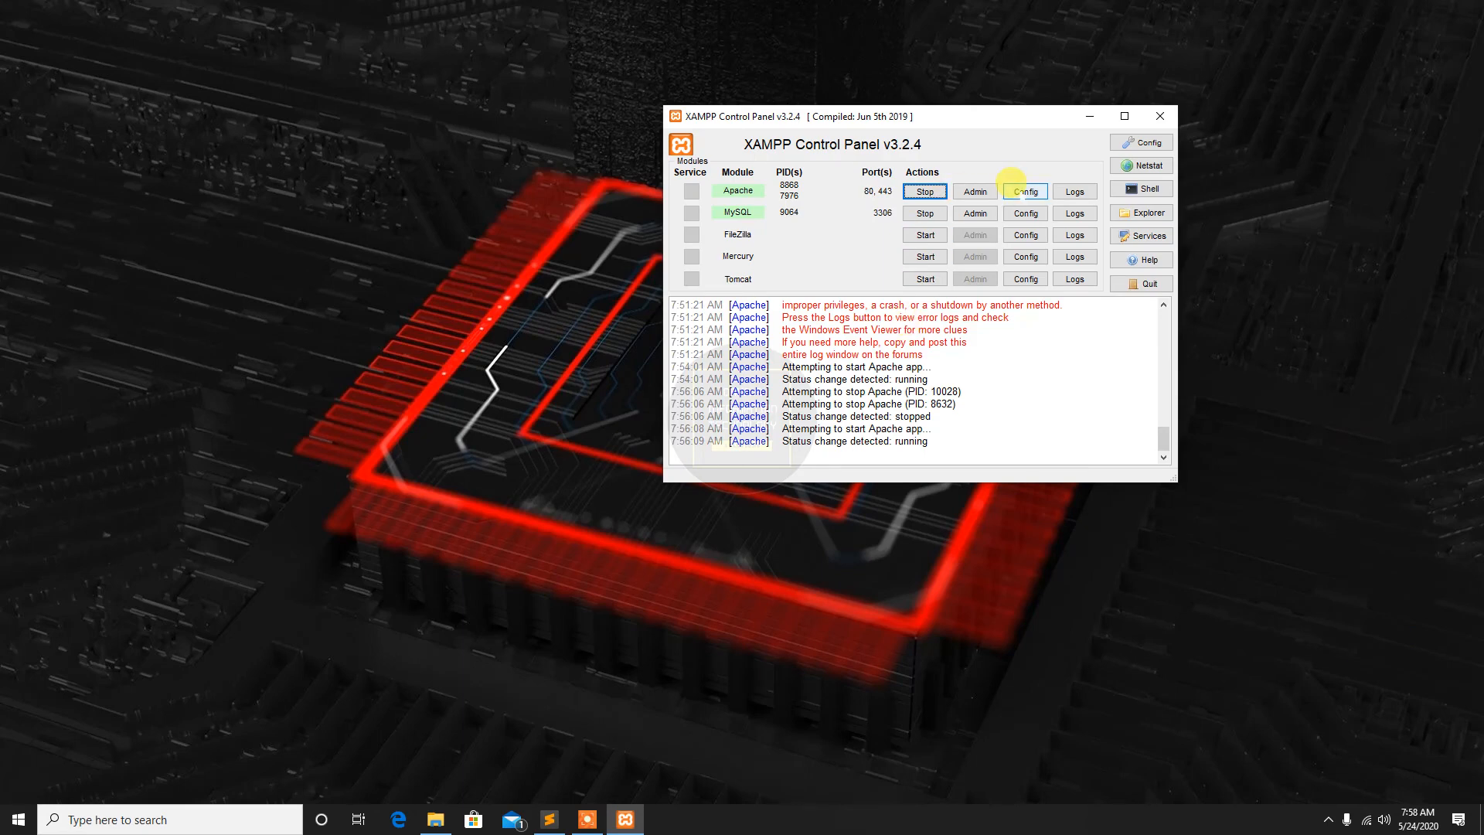
pyautogui.click(1024, 190)
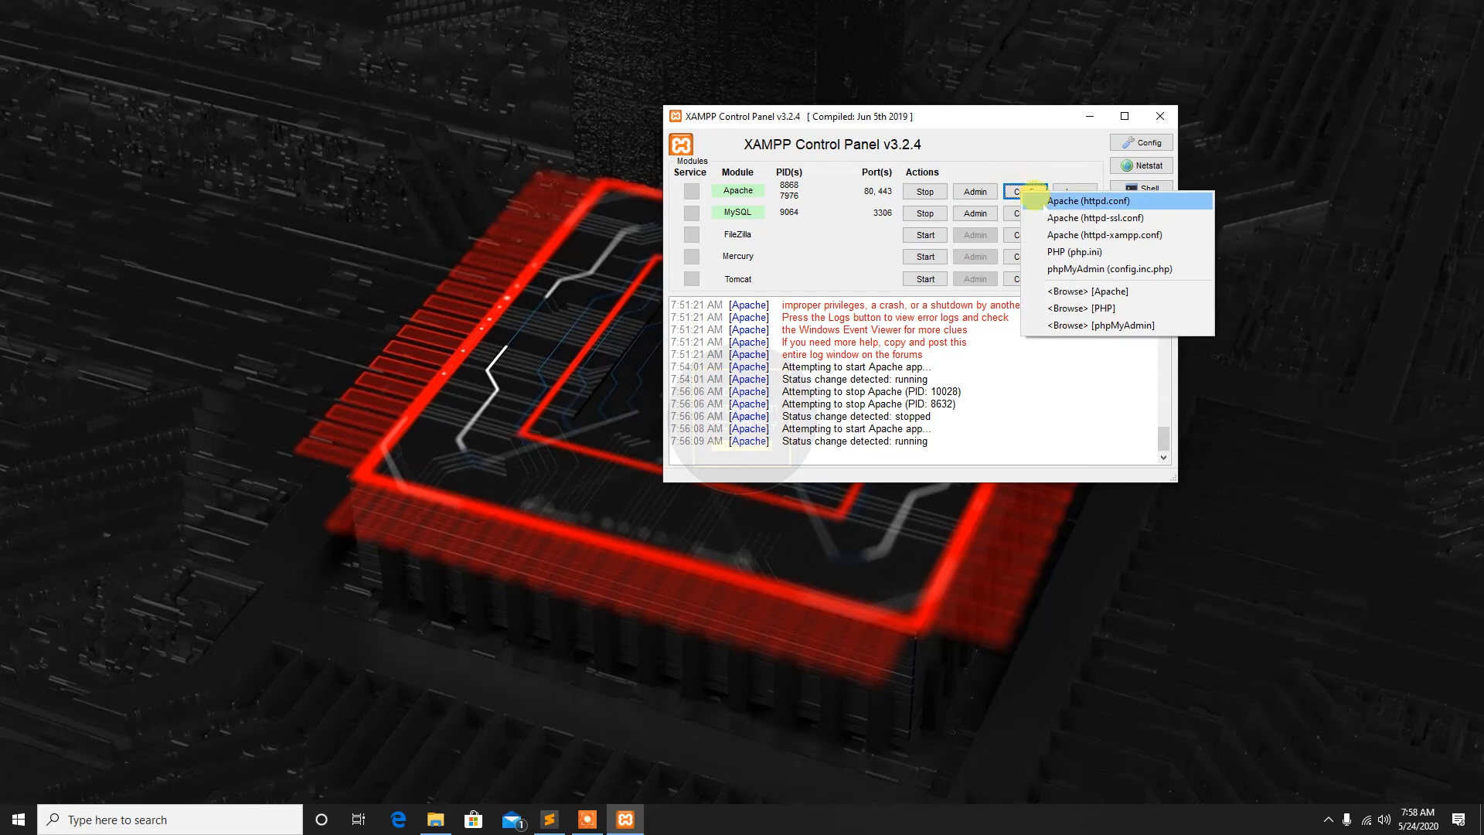
pyautogui.moveTo(1104, 235)
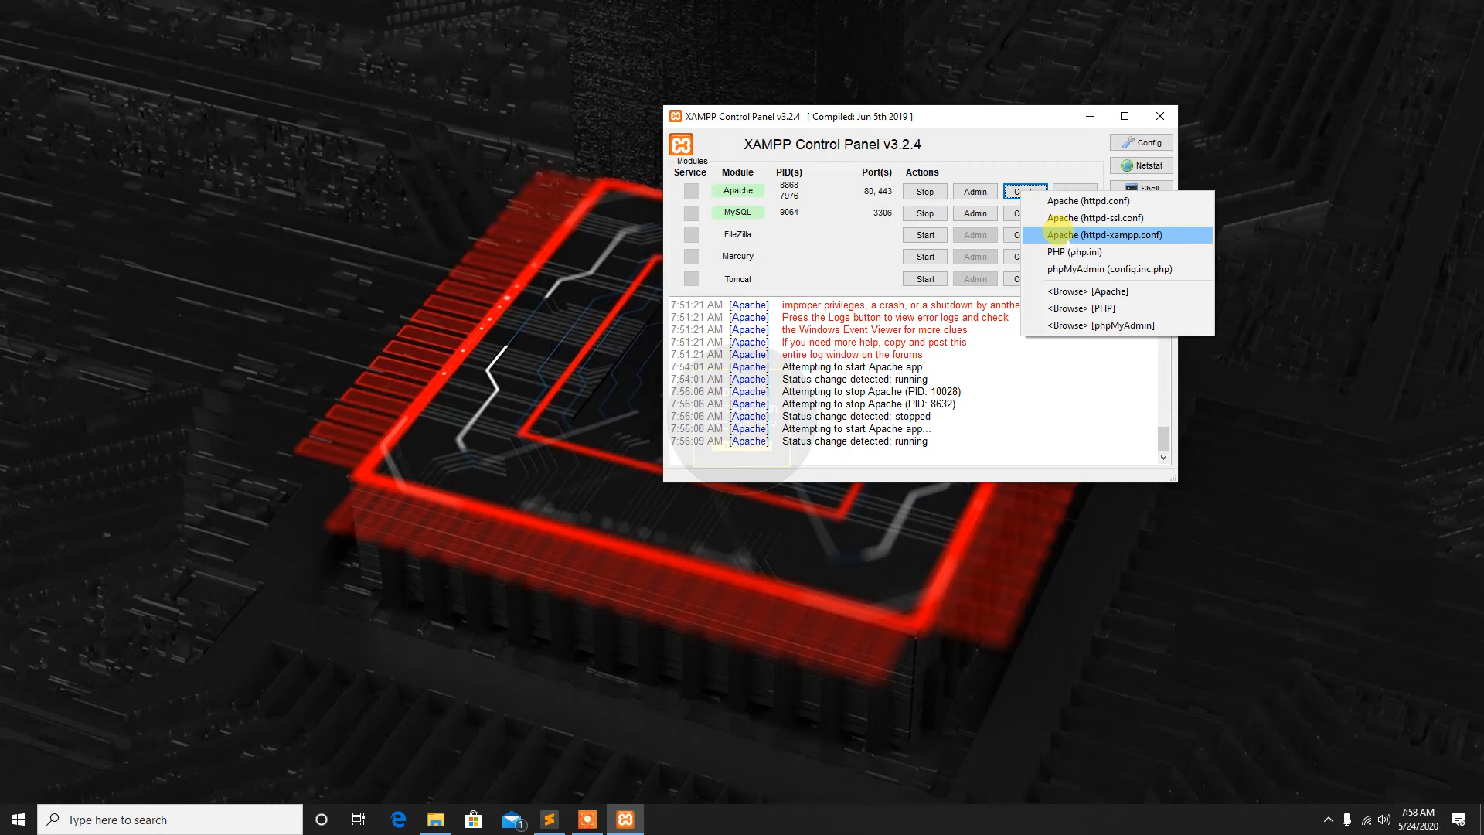
pyautogui.click(1099, 235)
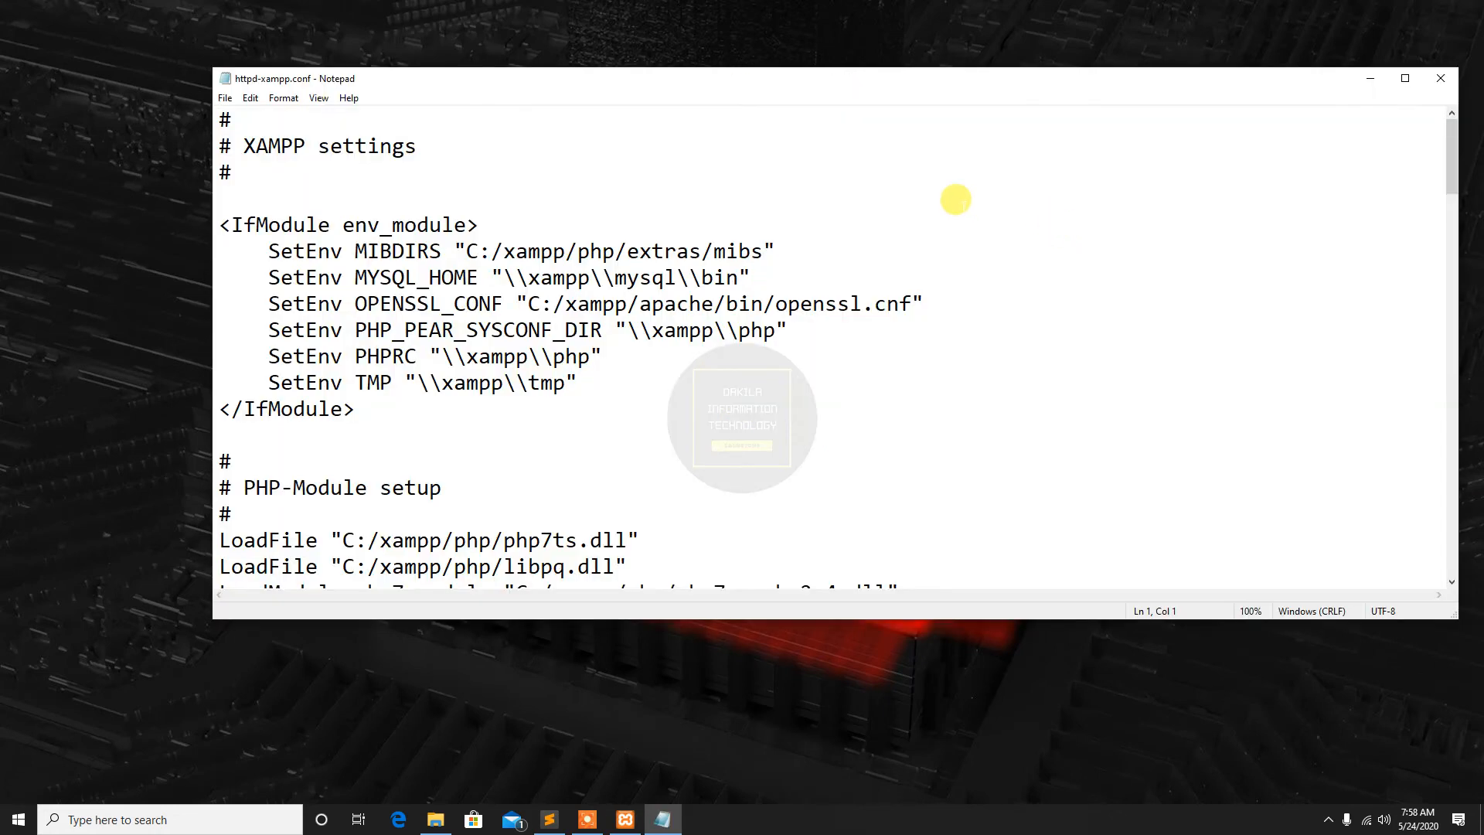
pyautogui.moveTo(942, 211)
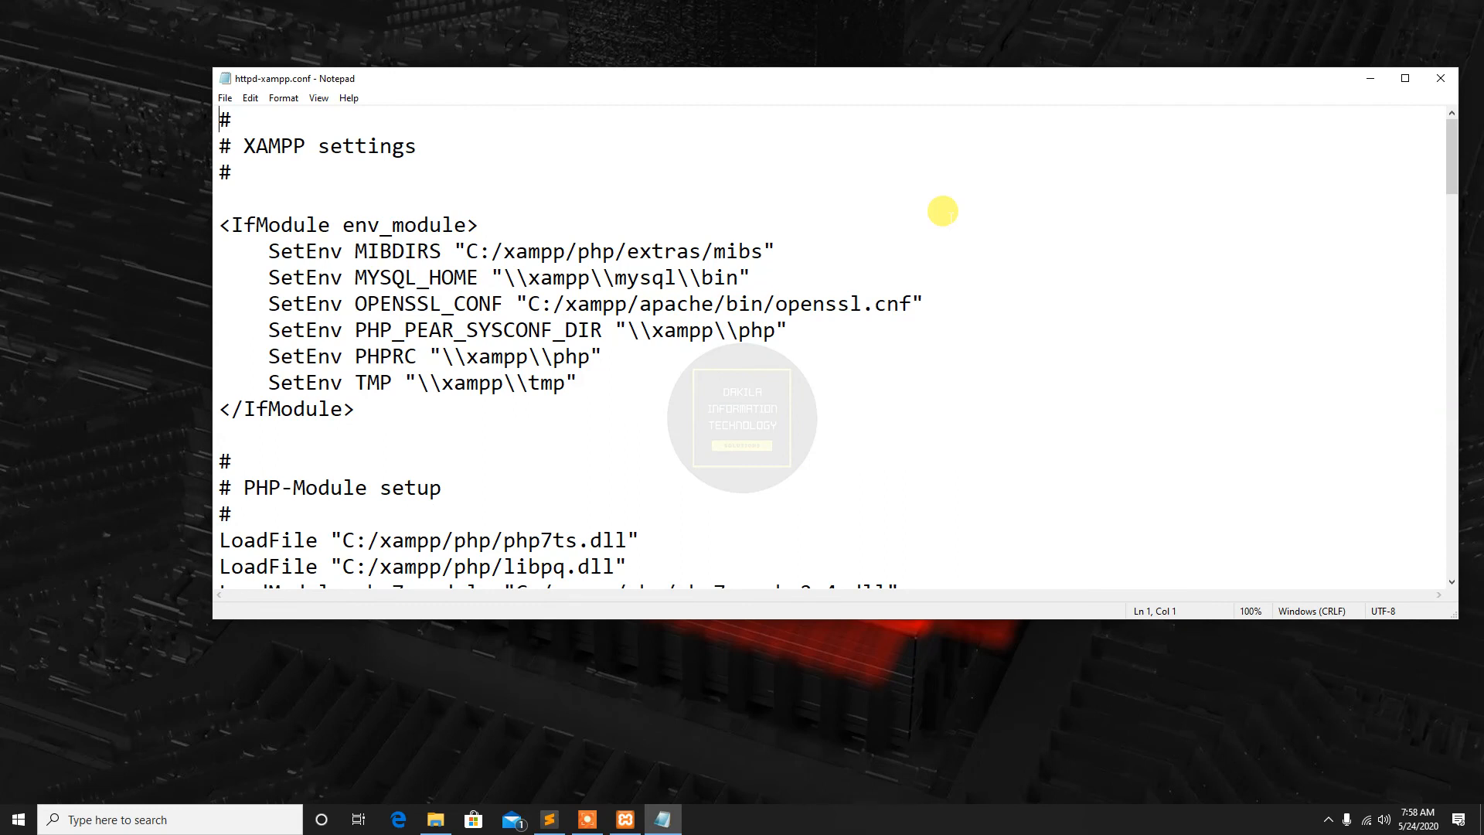
# Scroll to the <Directory "C:/xampp/phpMyAdmin"> block and place the cursor in its AllowOverride line
pyautogui.scroll(-3)
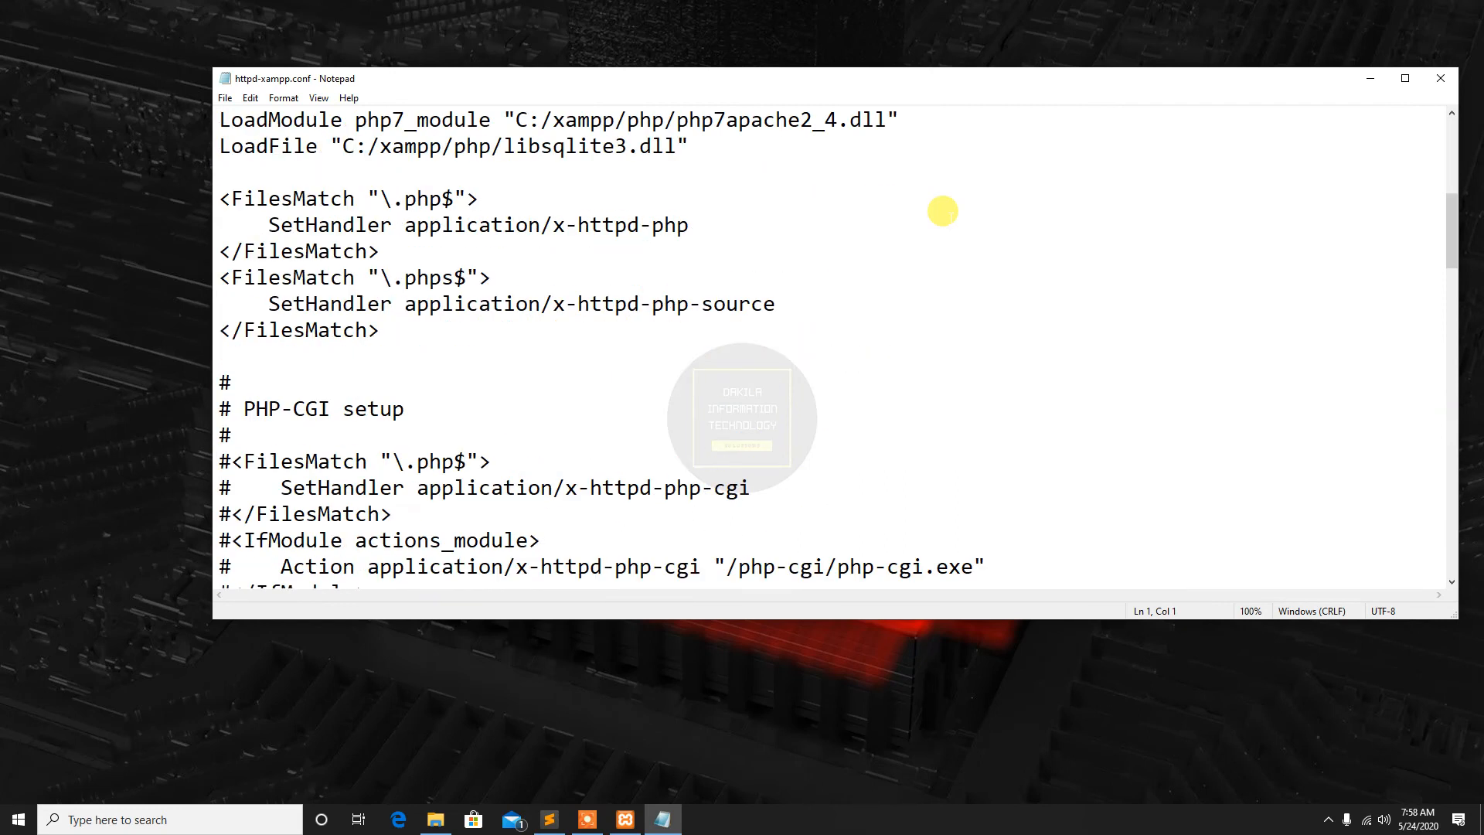
pyautogui.scroll(-3)
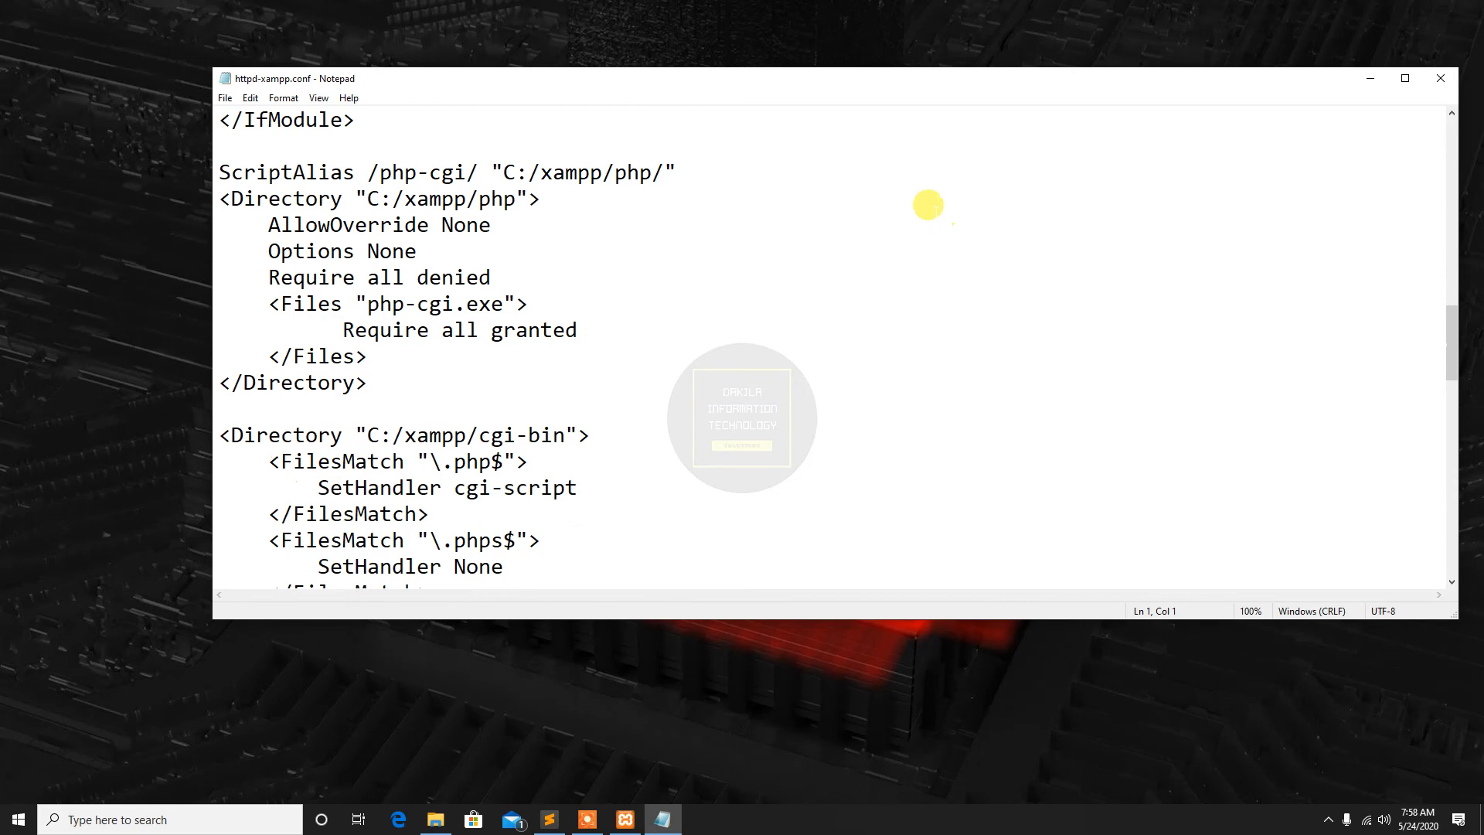
pyautogui.scroll(-3)
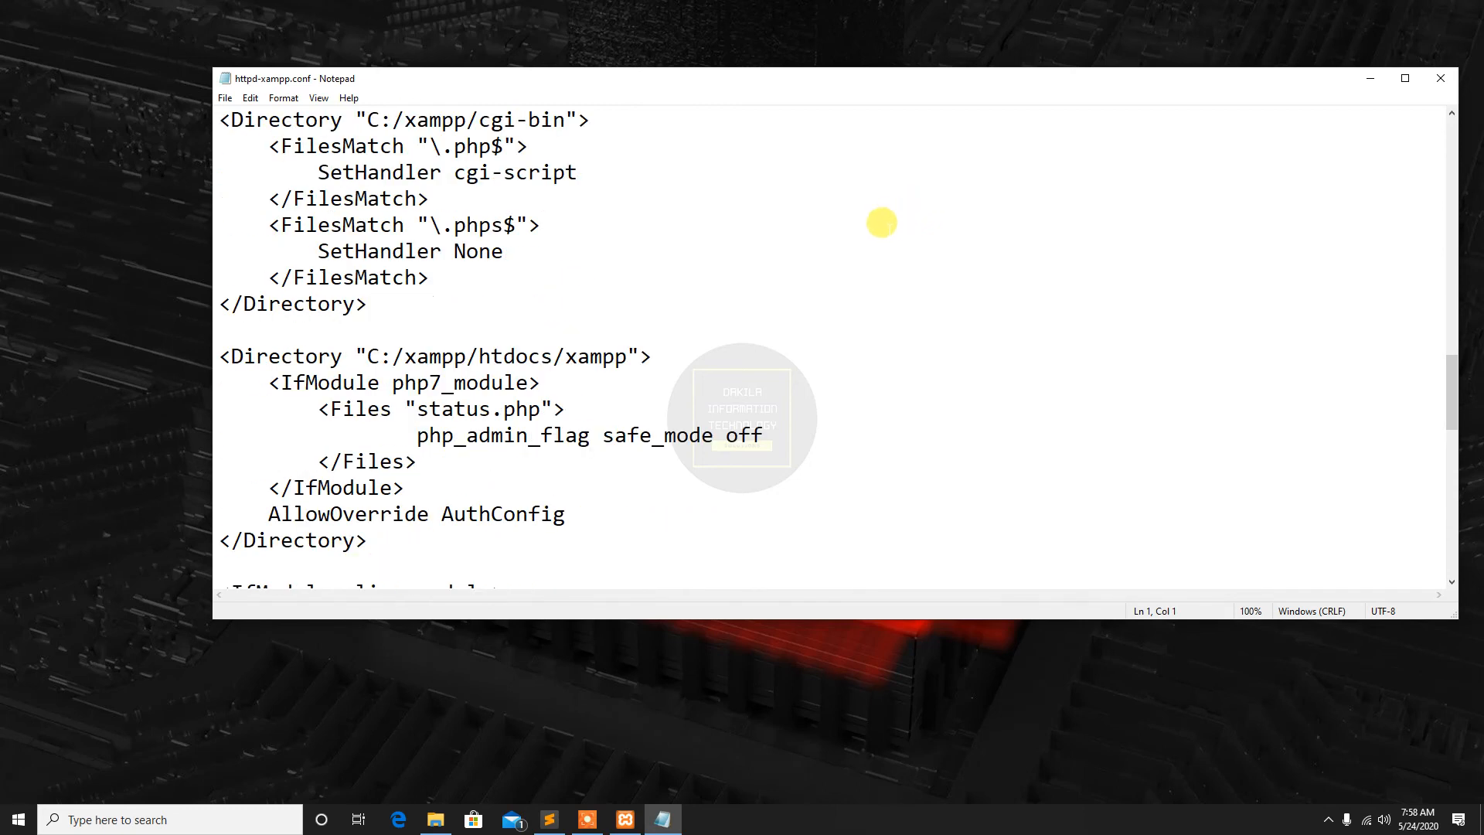
pyautogui.scroll(-3)
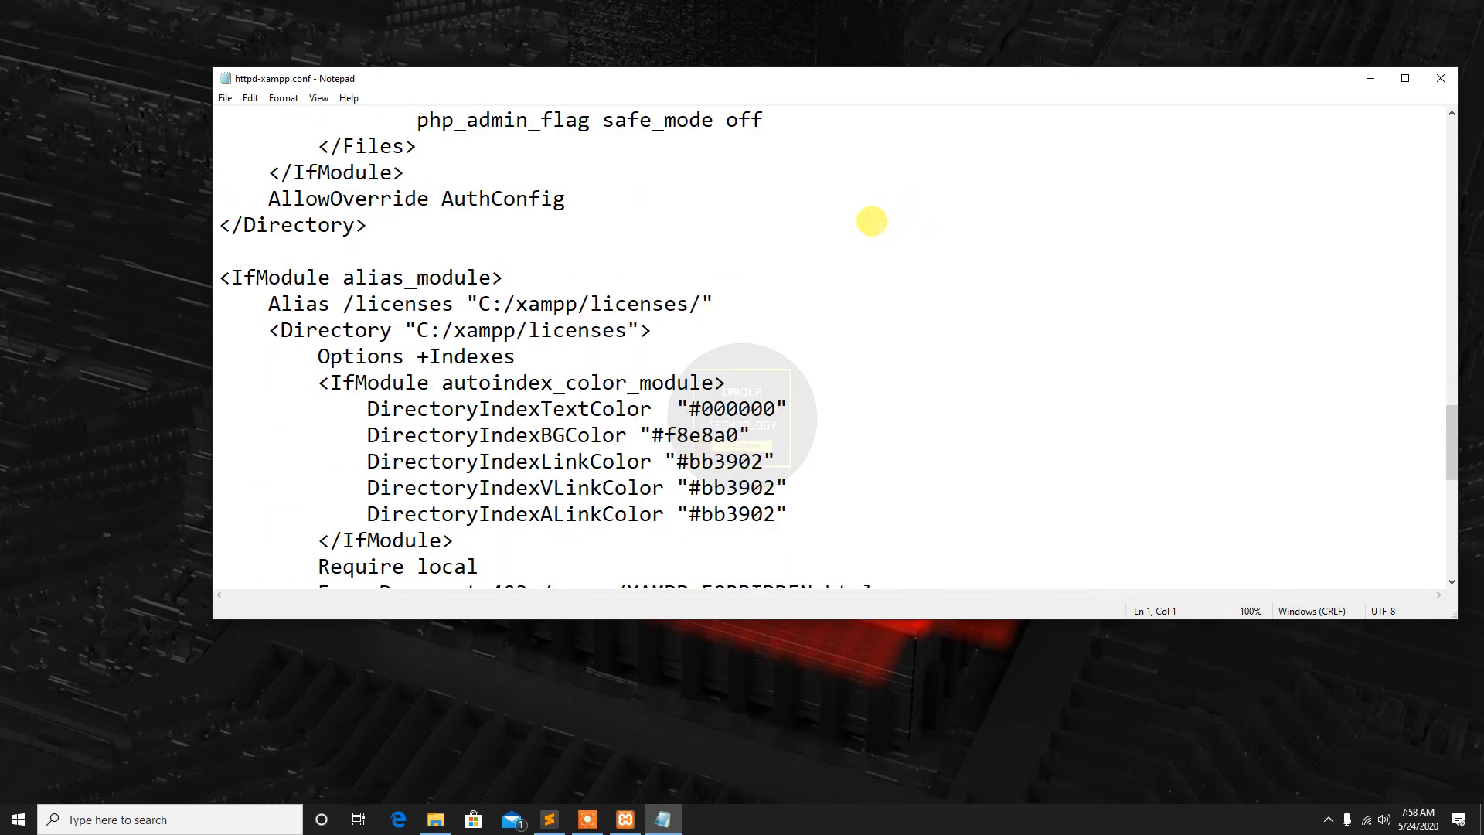
pyautogui.scroll(-3)
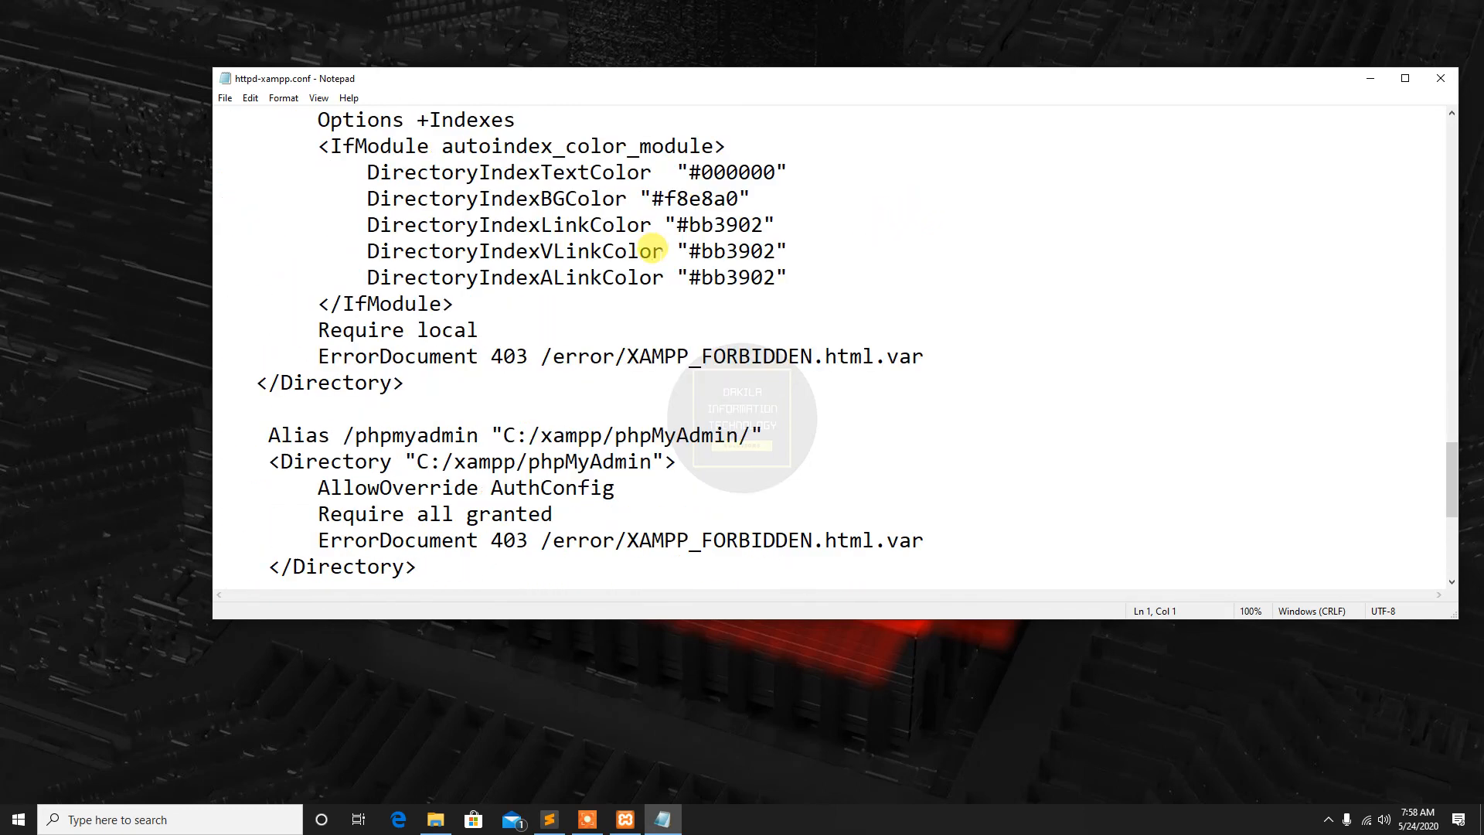
pyautogui.moveTo(629, 301)
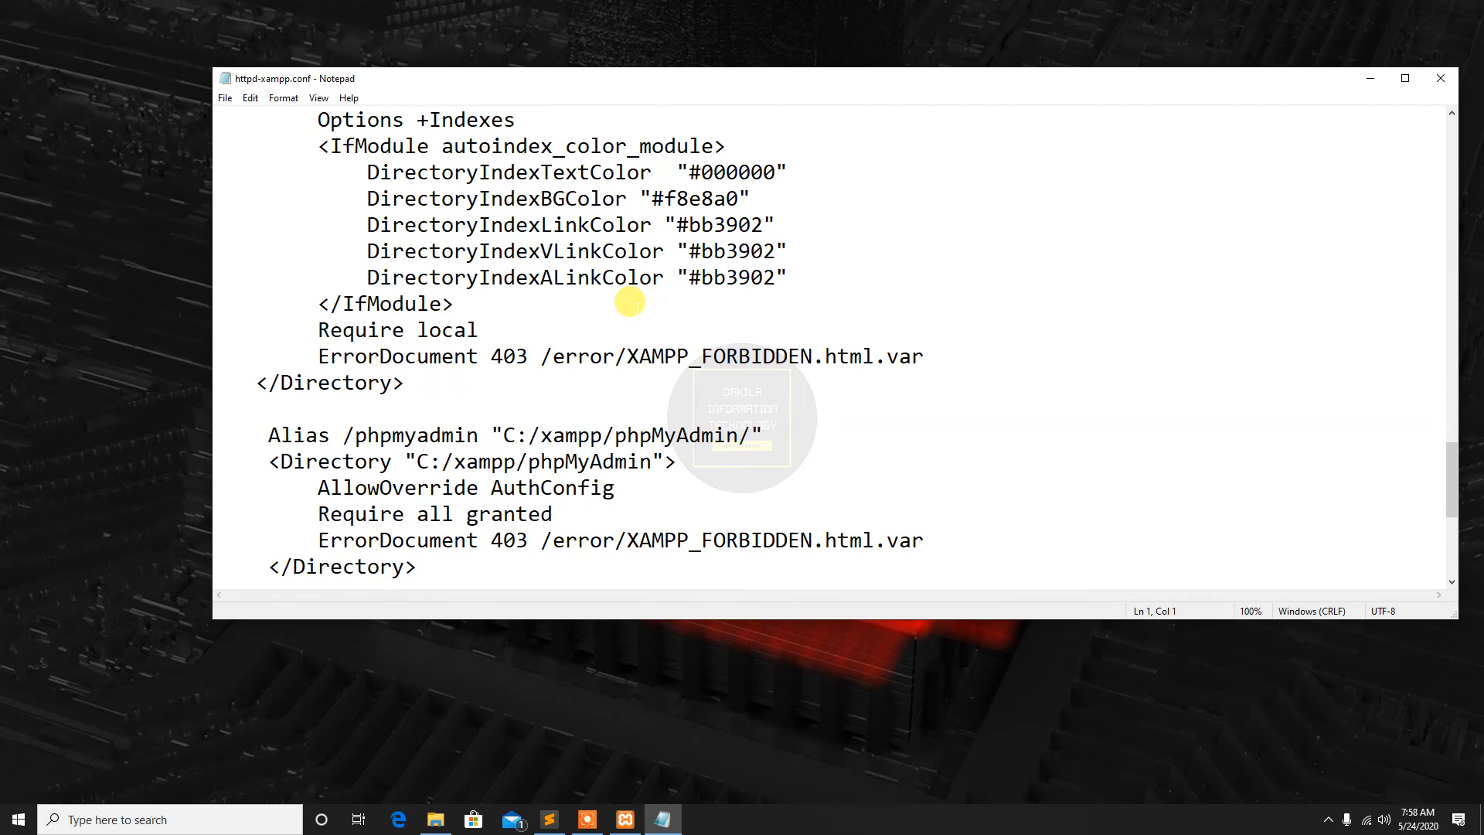
pyautogui.doubleClick(299, 435)
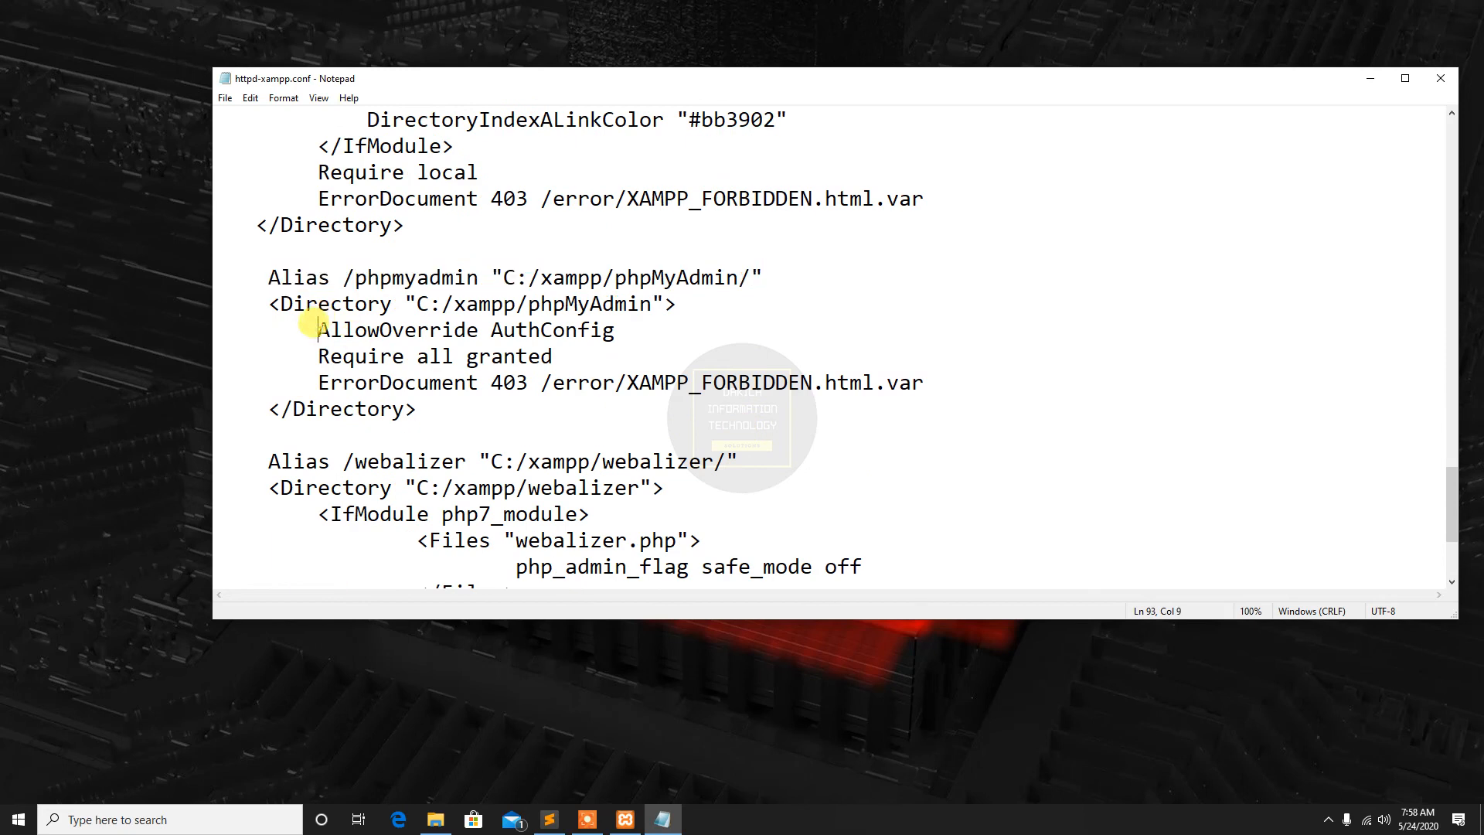
# Select within the AllowOverride AuthConfig line and begin retyping the Require rule as 'local'
pyautogui.moveTo(318, 329); pyautogui.dragTo(614, 329)
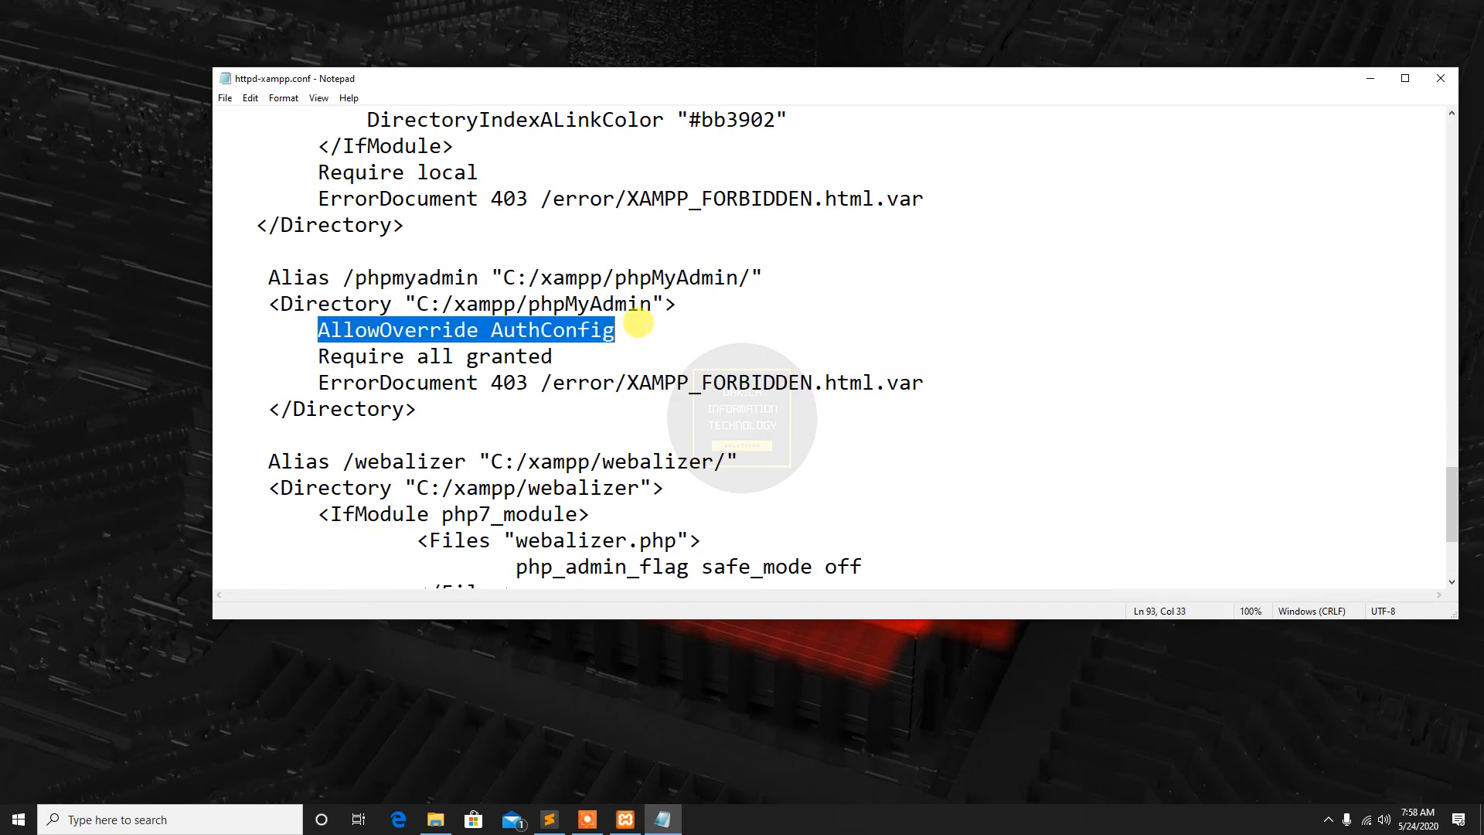
pyautogui.moveTo(408, 353)
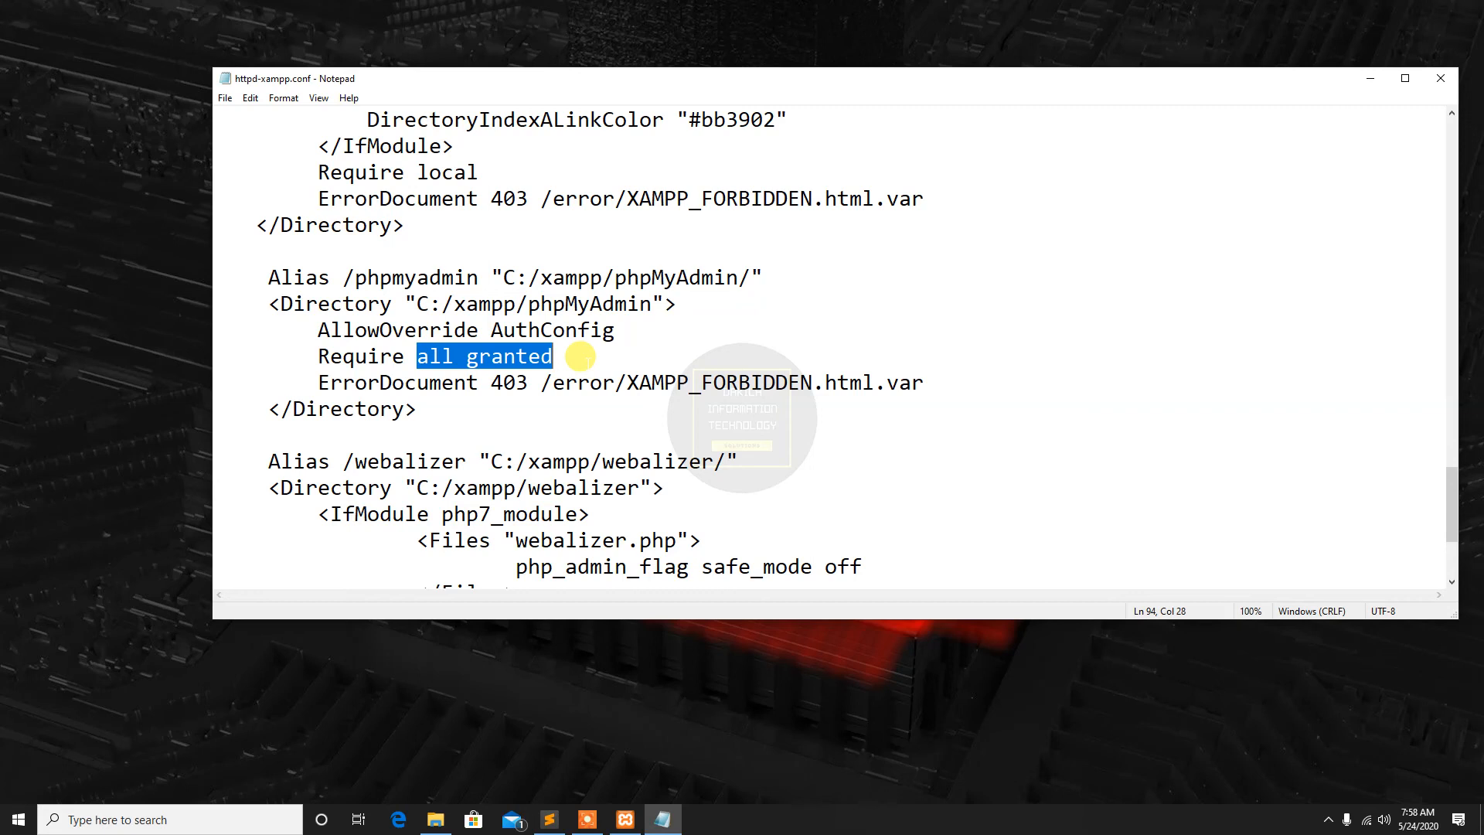
pyautogui.write('LOC')
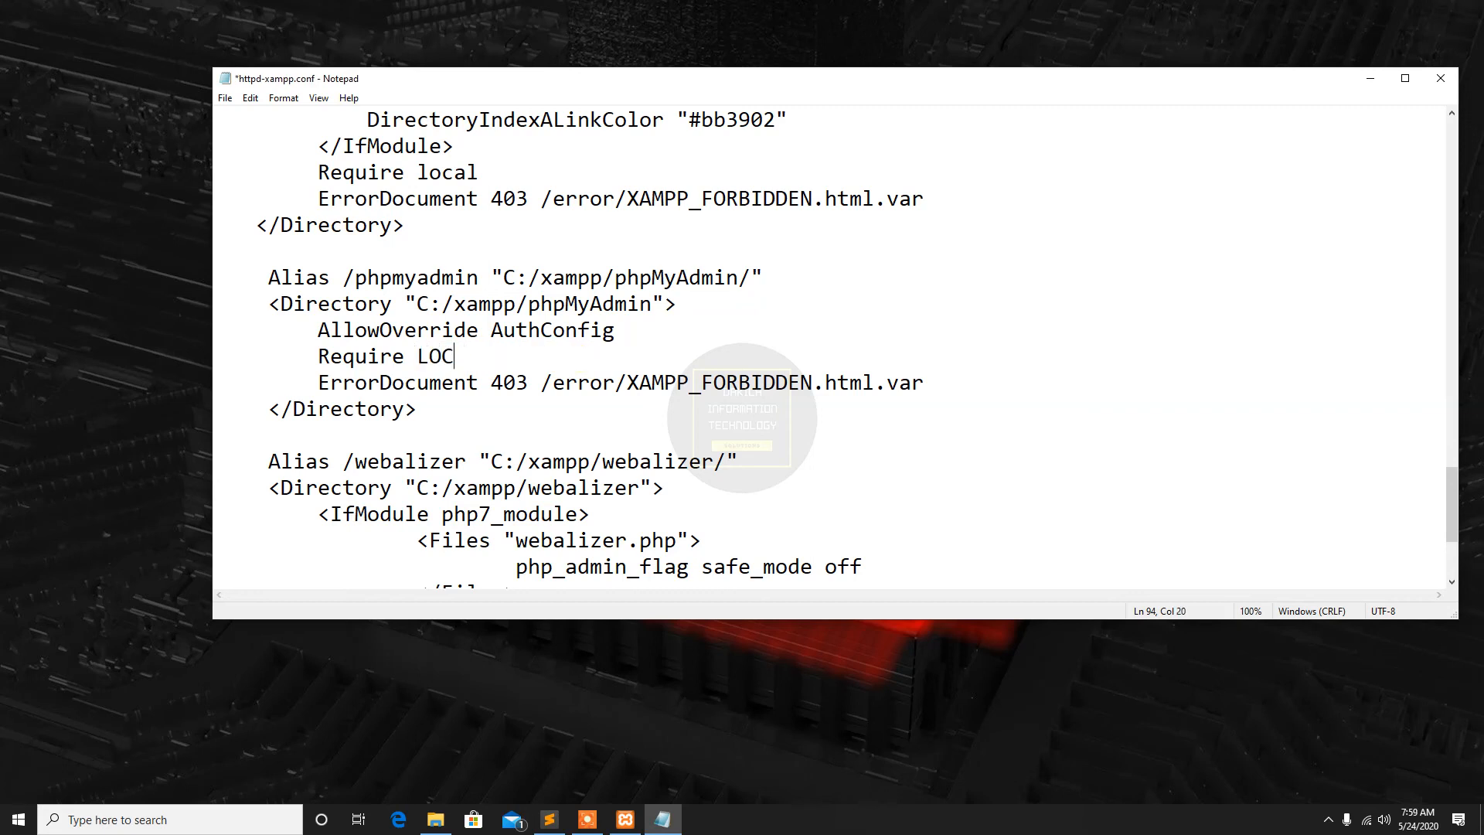
pyautogui.write('loc')
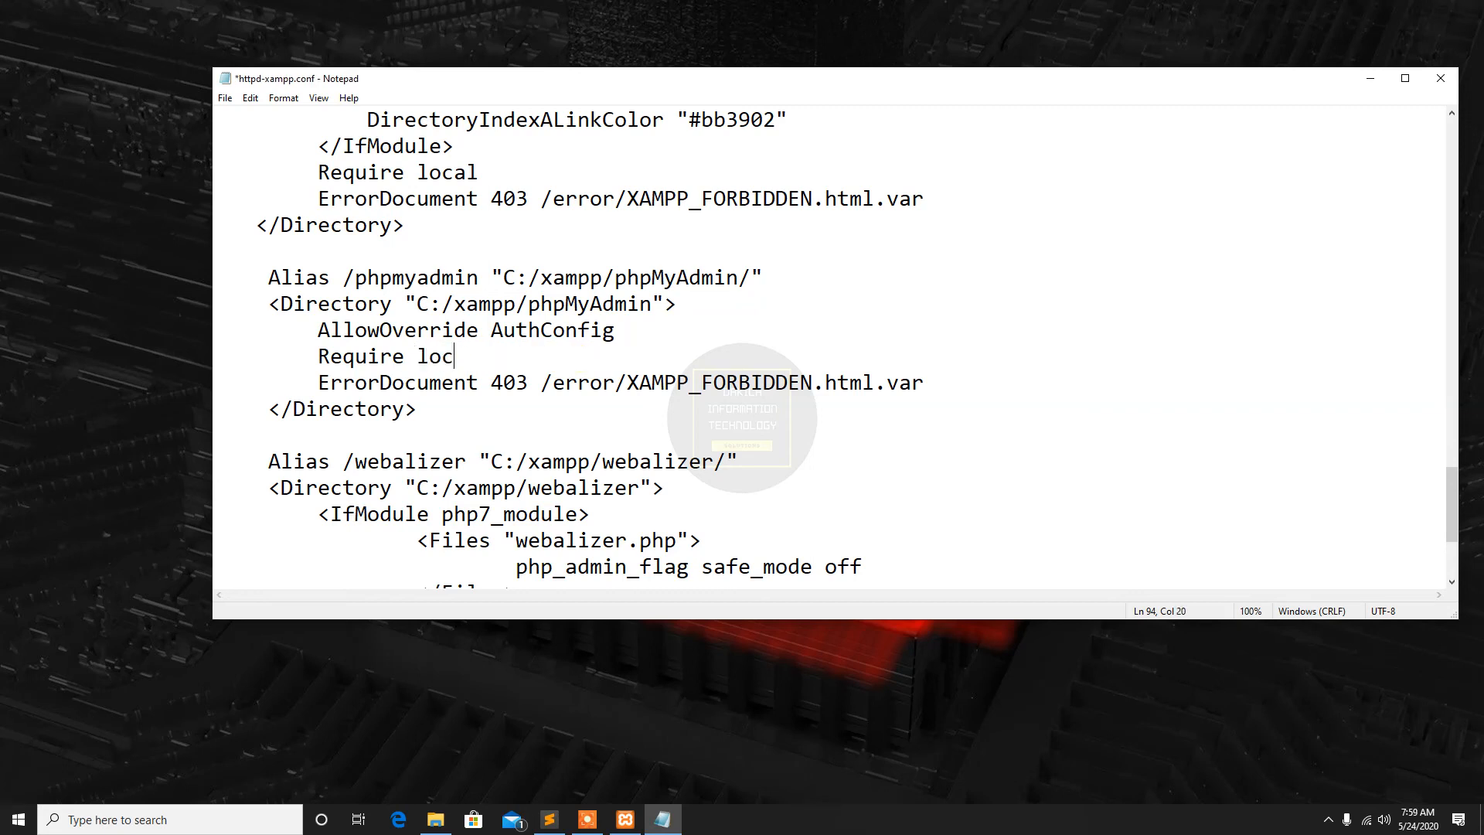
pyautogui.write('al')
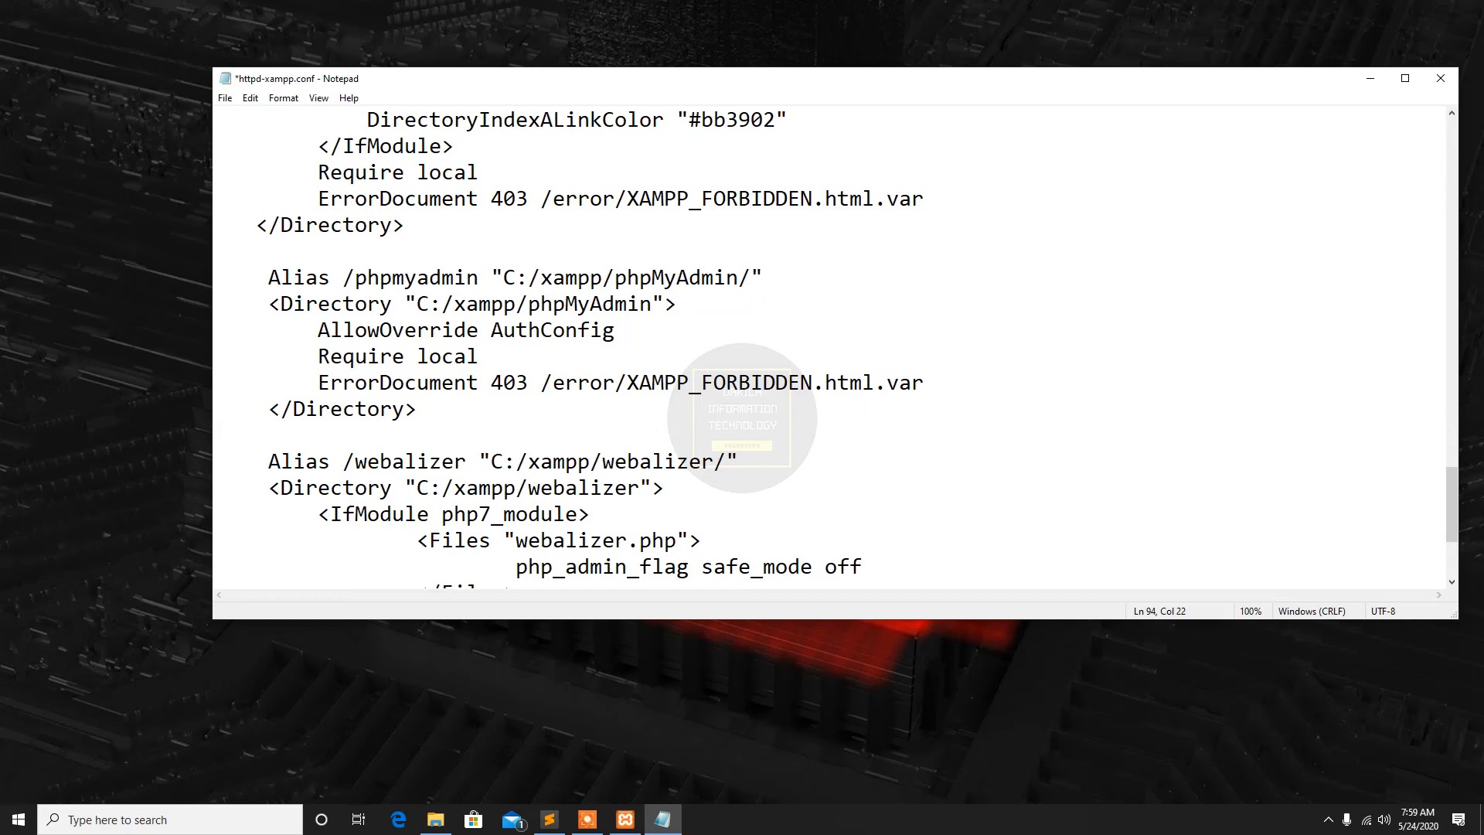
# Replace 'local' after Require with 'all granted' in the phpMyAdmin block
pyautogui.click(478, 356)
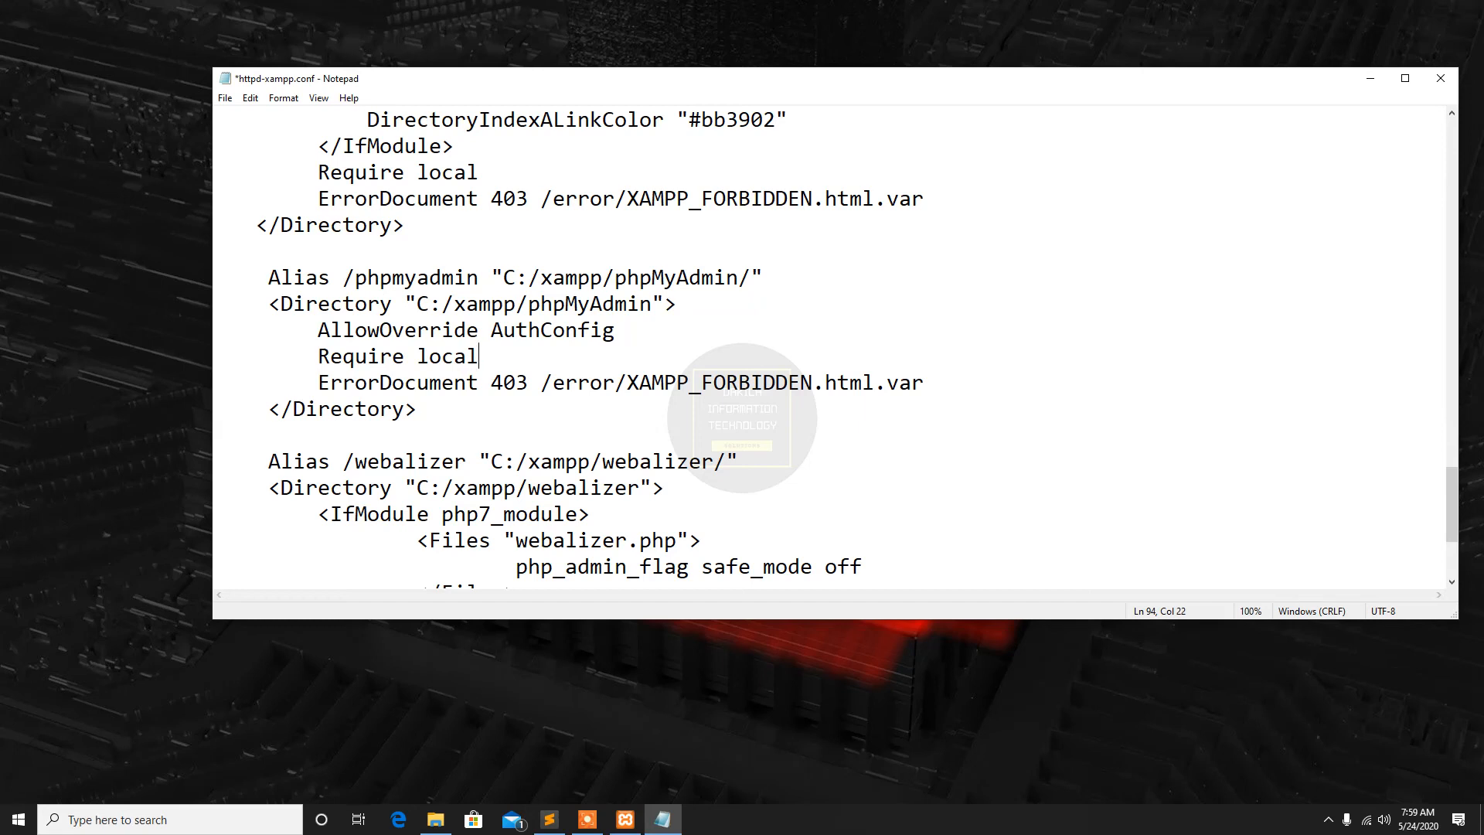
pyautogui.press('BackSpace')
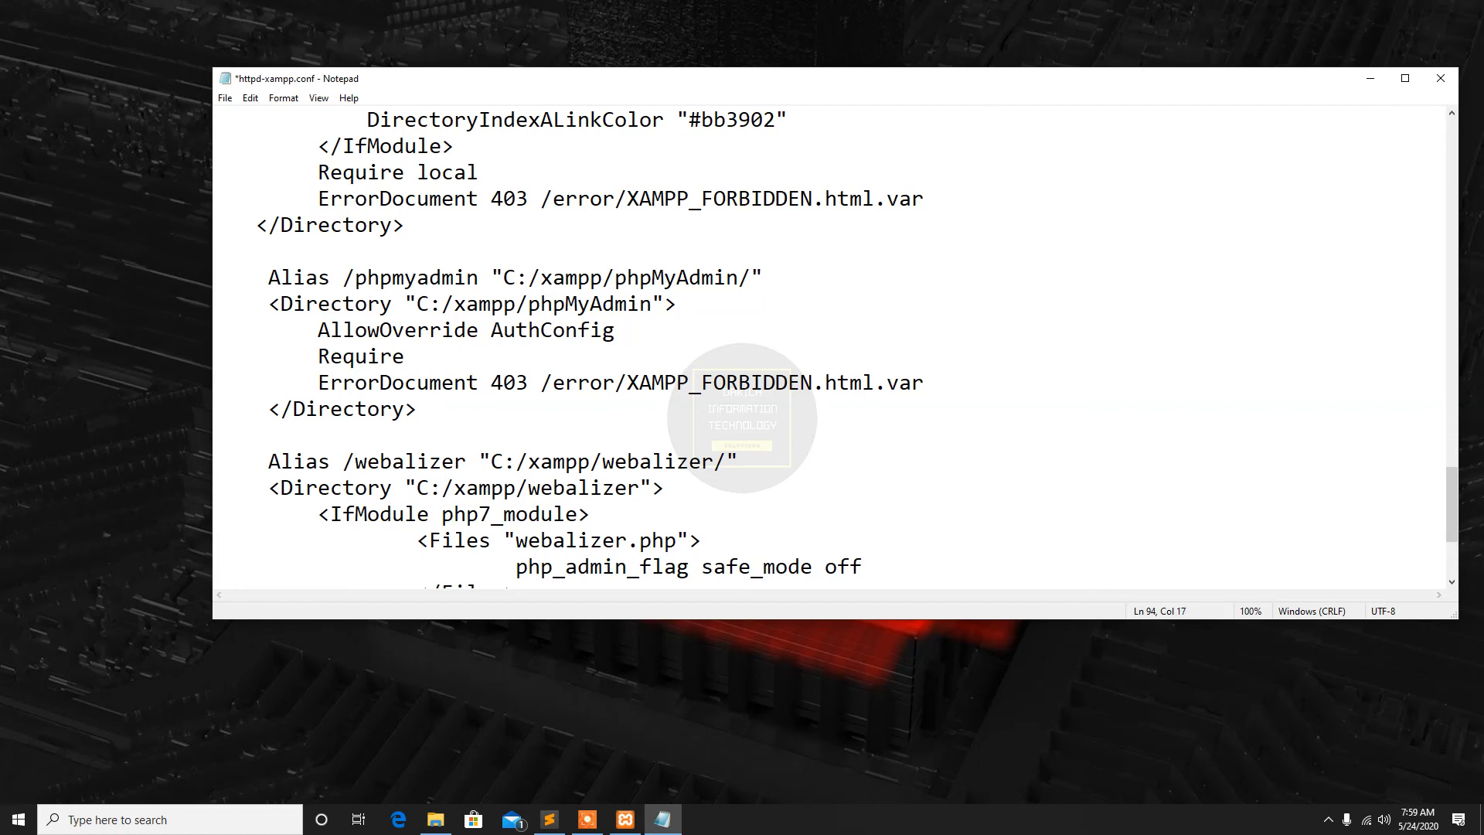
pyautogui.write('AL')
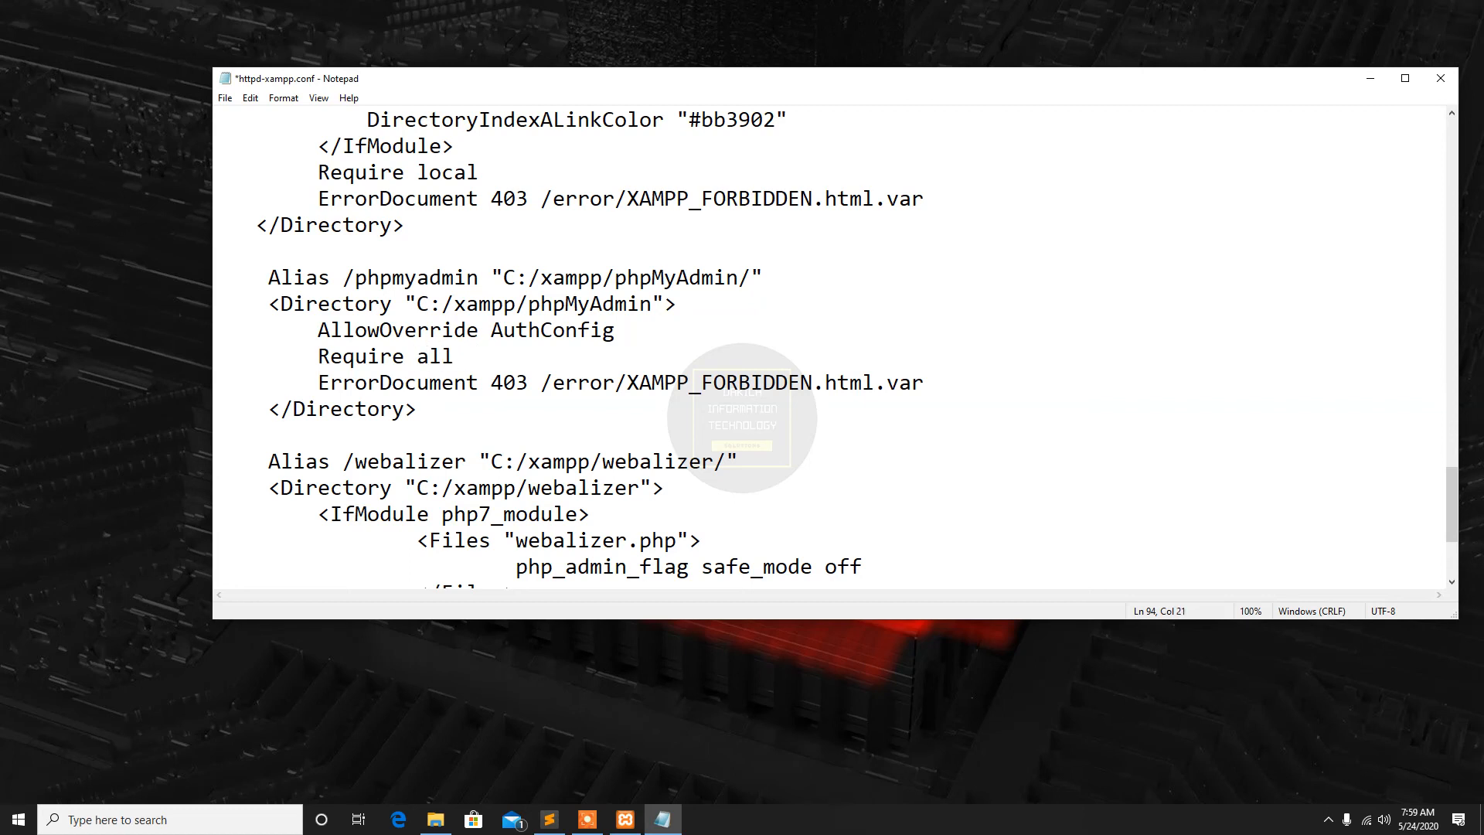
pyautogui.write('granted')
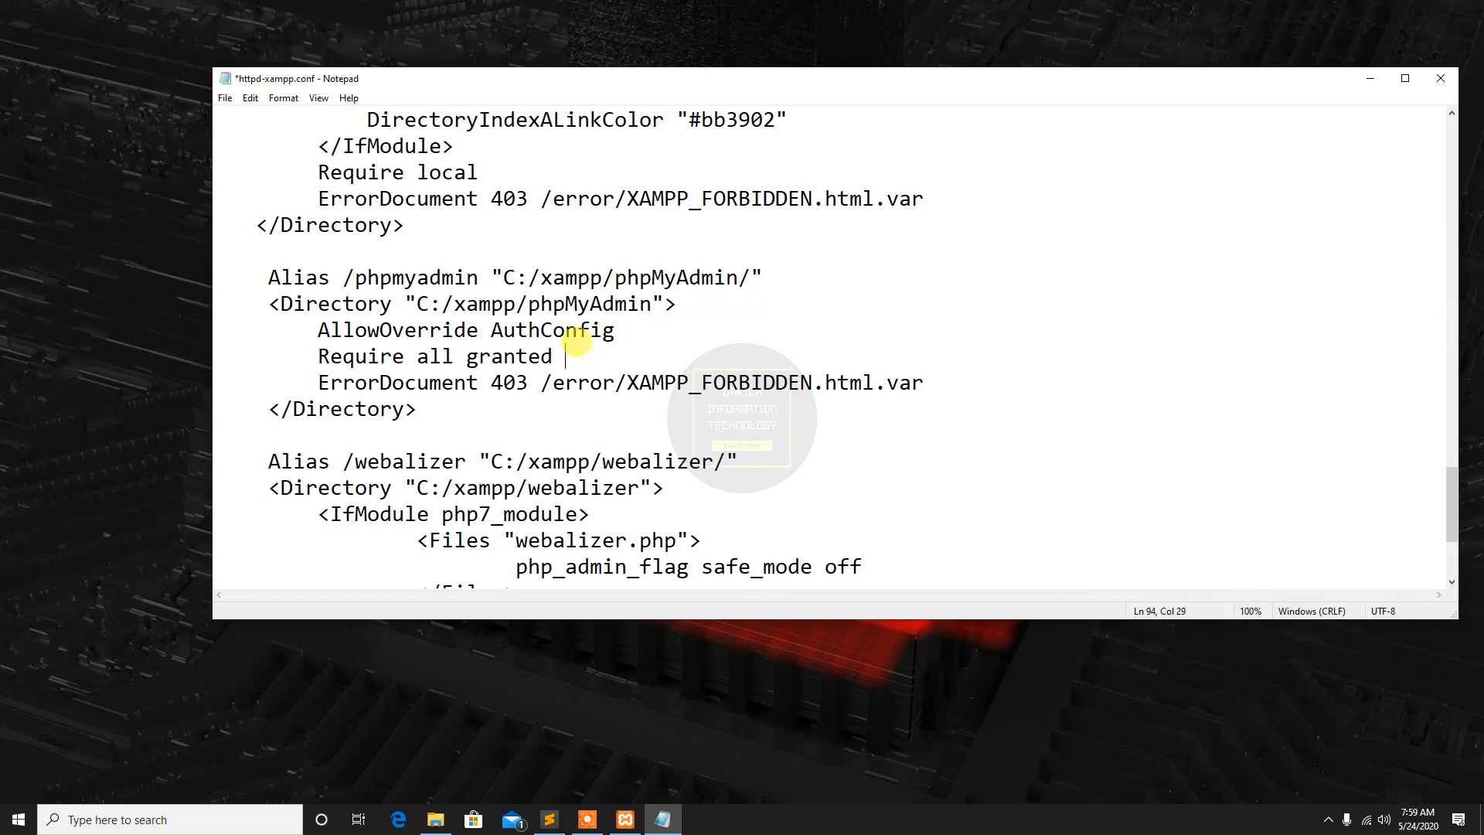
pyautogui.moveTo(225, 97)
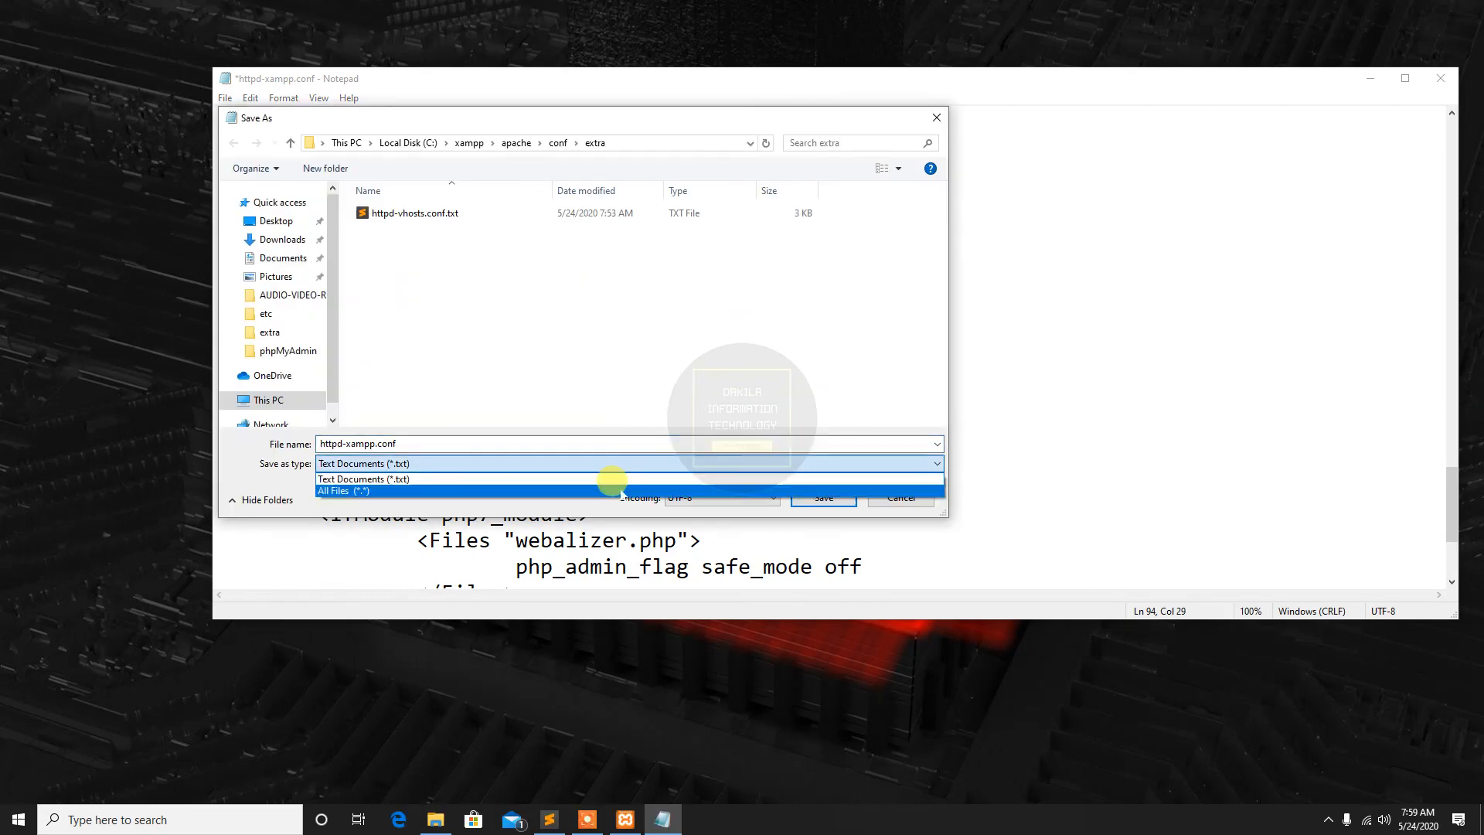
# Save as httpd-xampp.conf with type All Files (*.*), replacing the existing file
pyautogui.click(343, 490)
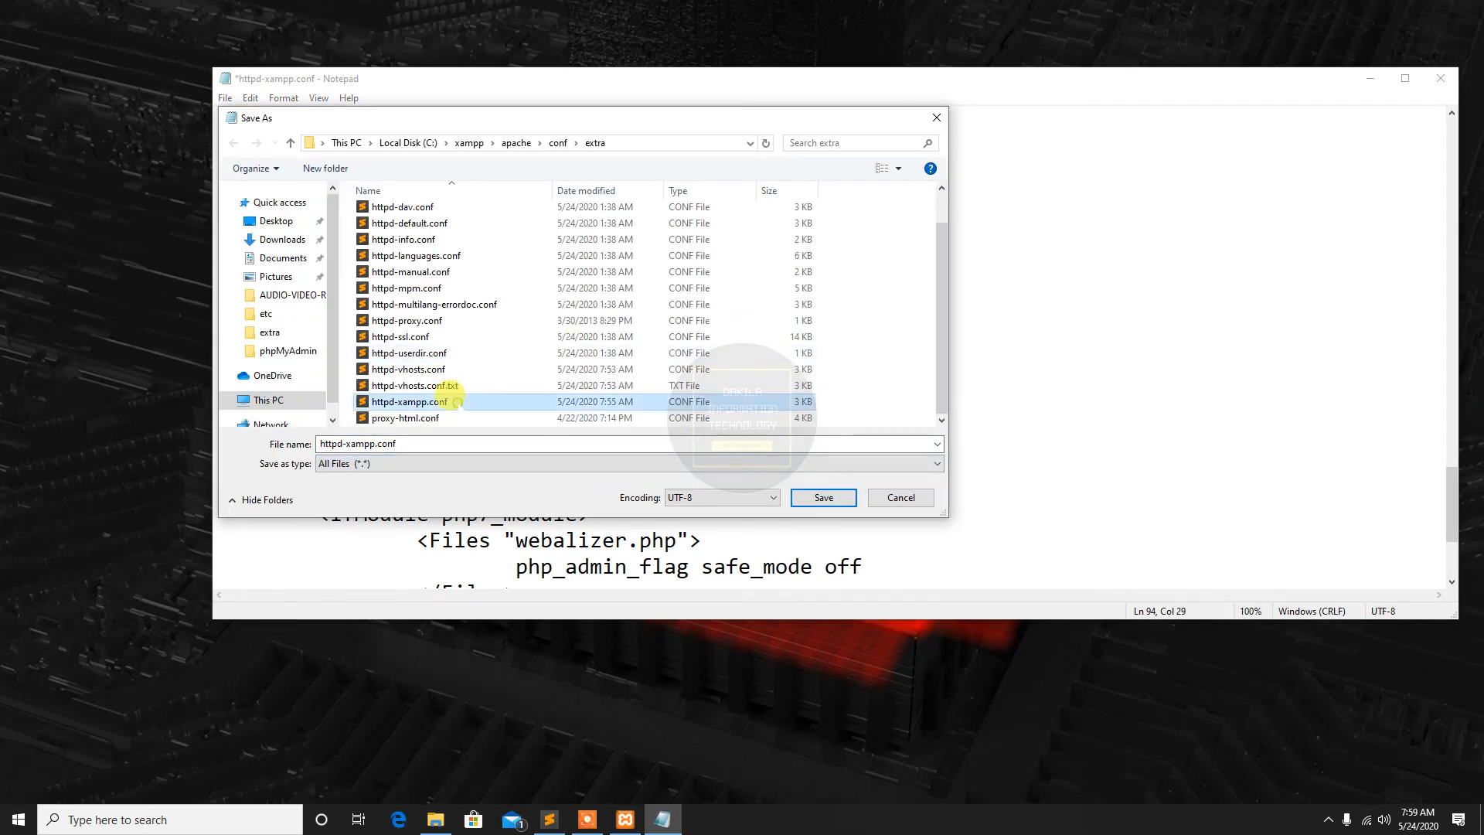
pyautogui.click(821, 497)
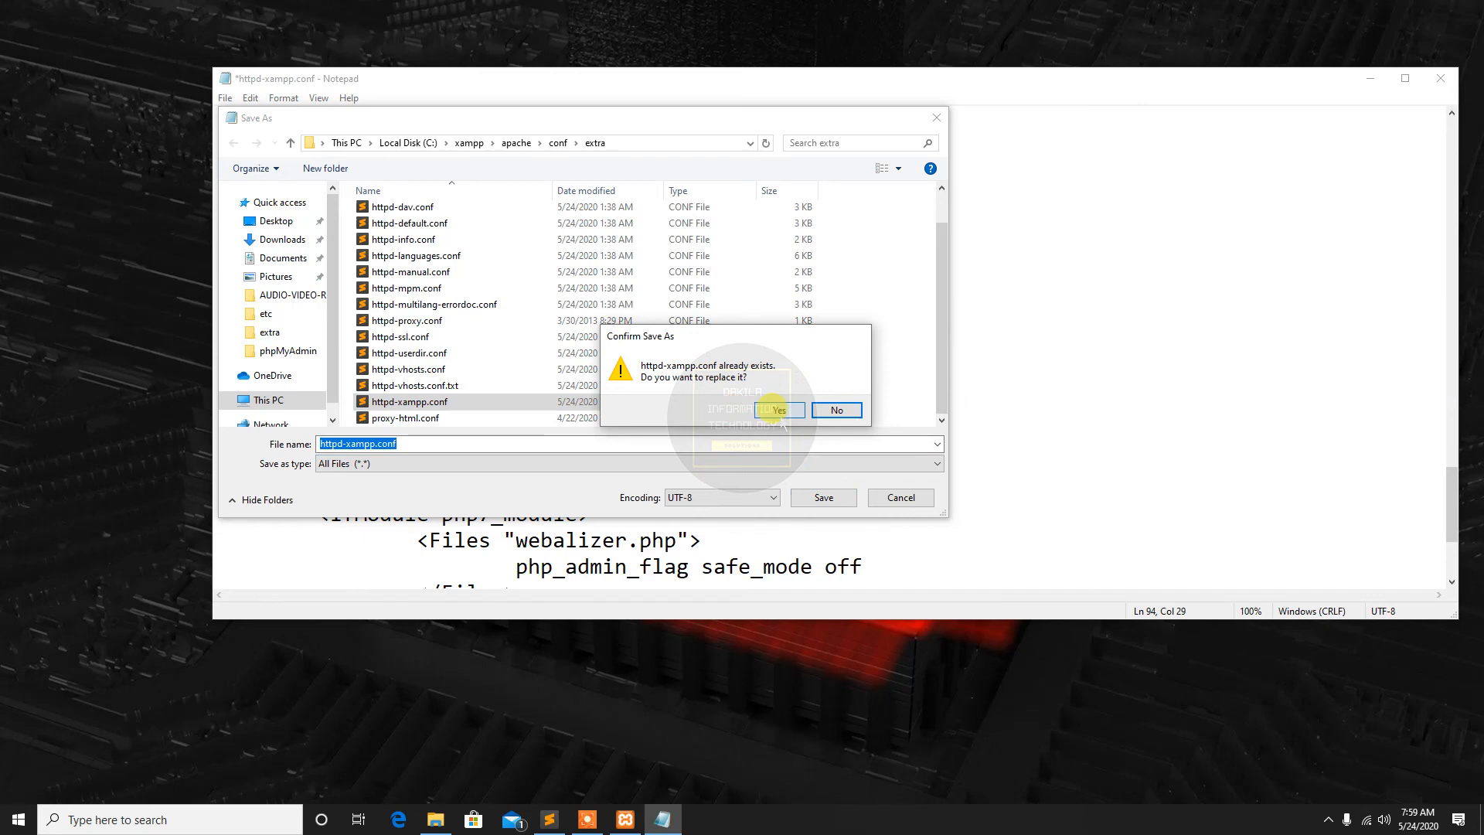
pyautogui.click(777, 410)
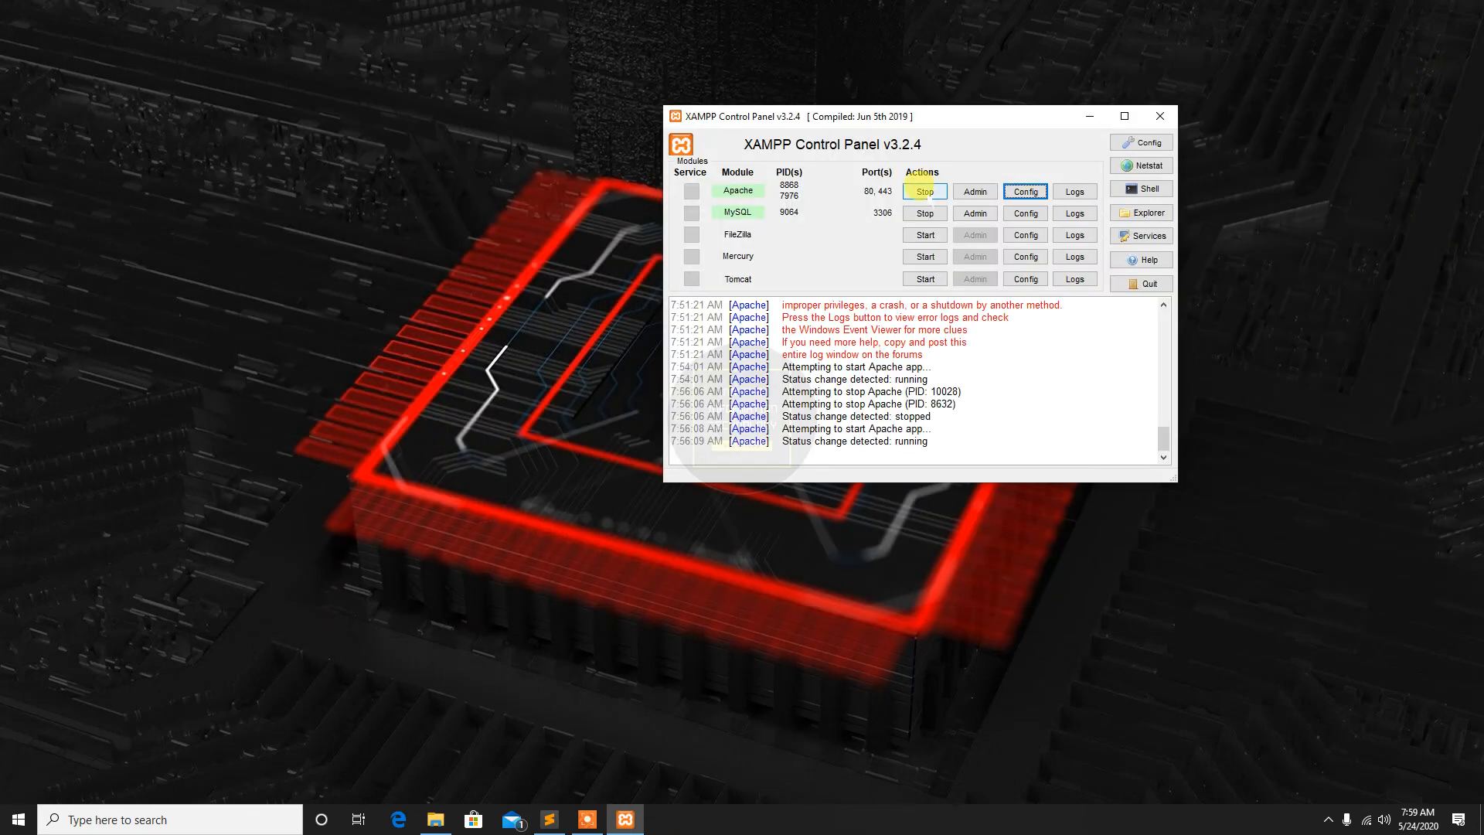
# Stop Apache and start it again so it runs with the updated configuration
pyautogui.click(925, 190)
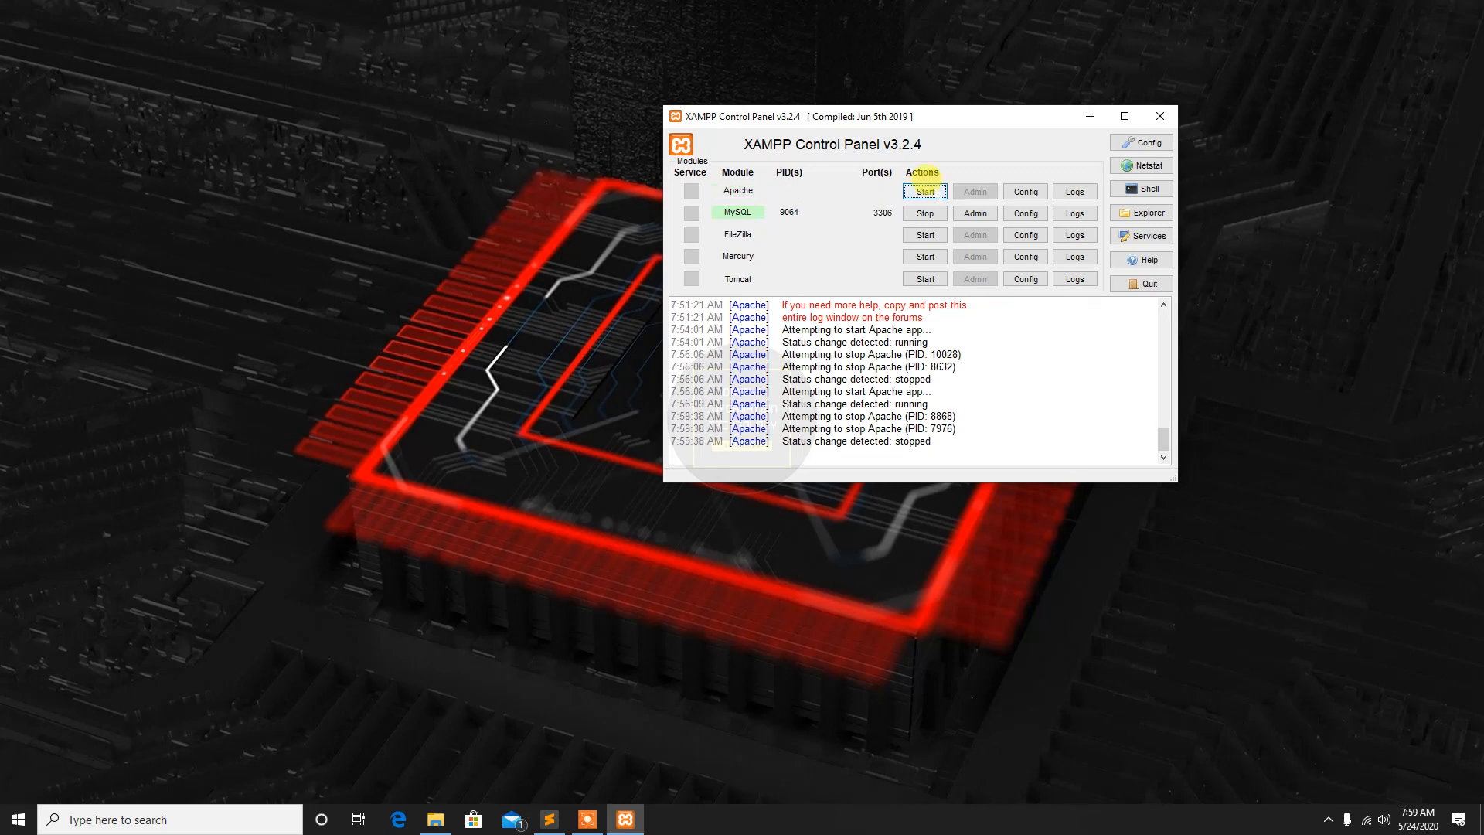
pyautogui.click(925, 190)
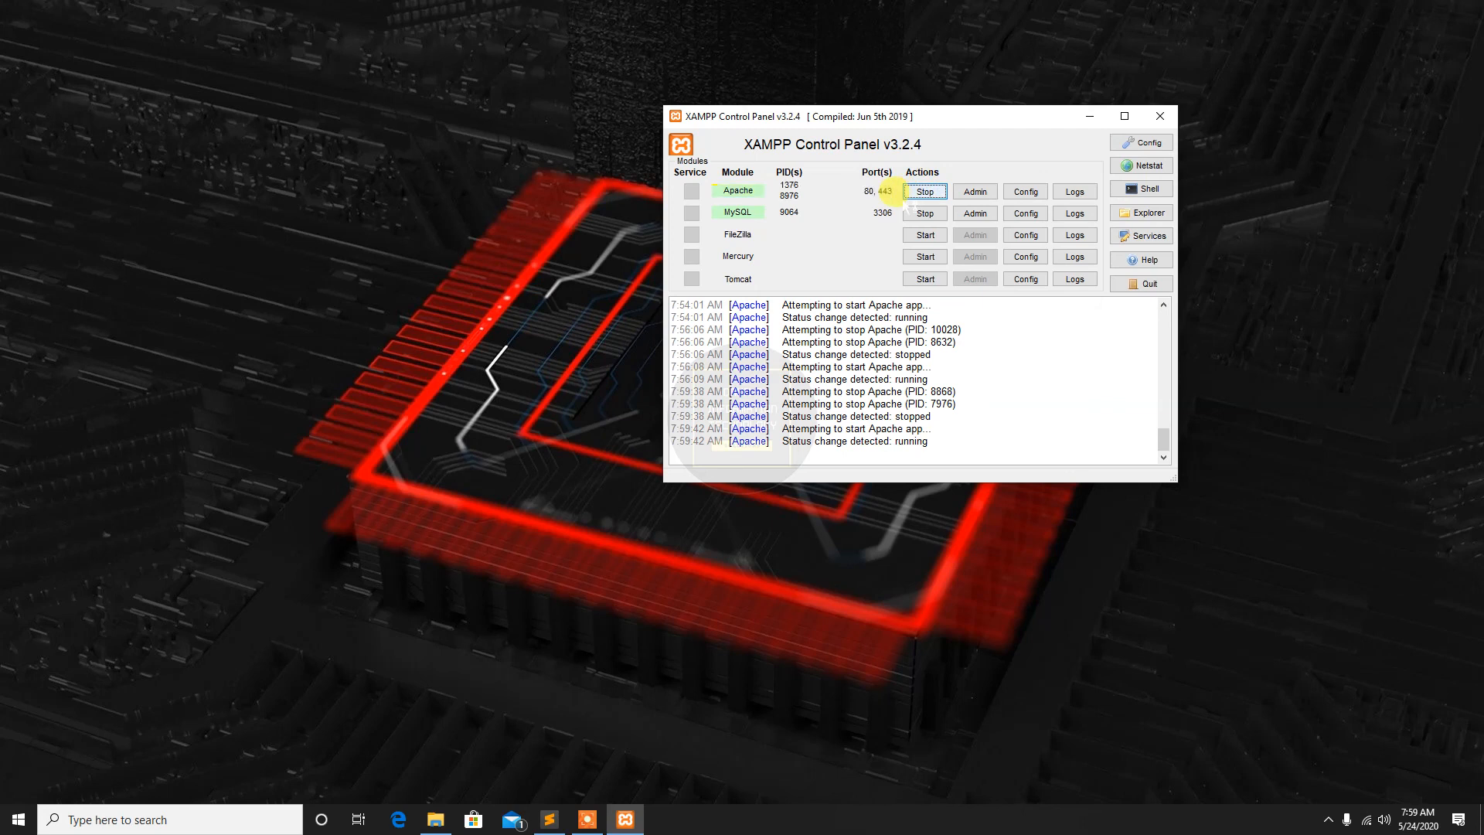
pyautogui.moveTo(821, 195)
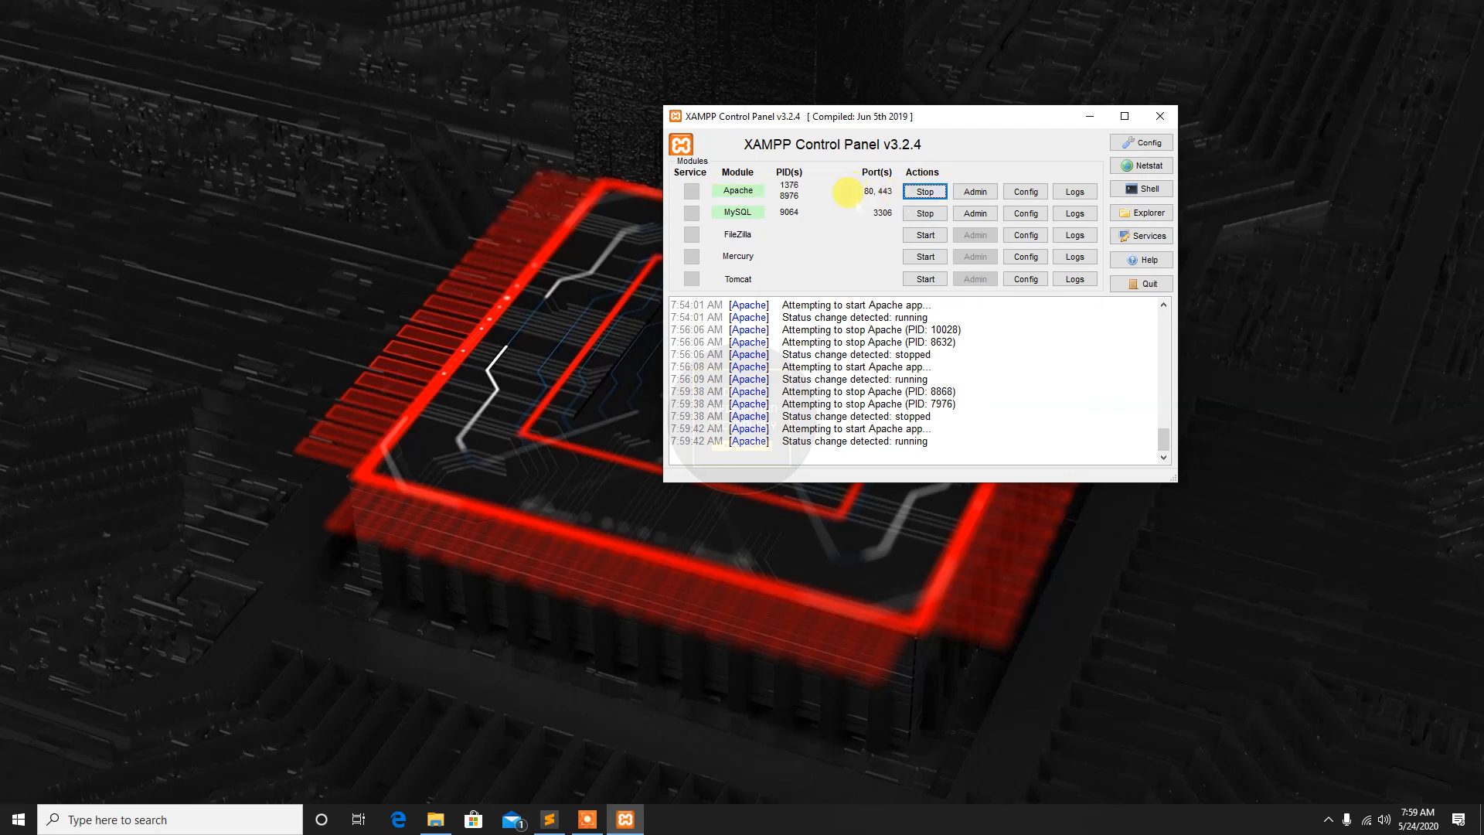
pyautogui.moveTo(1076, 166)
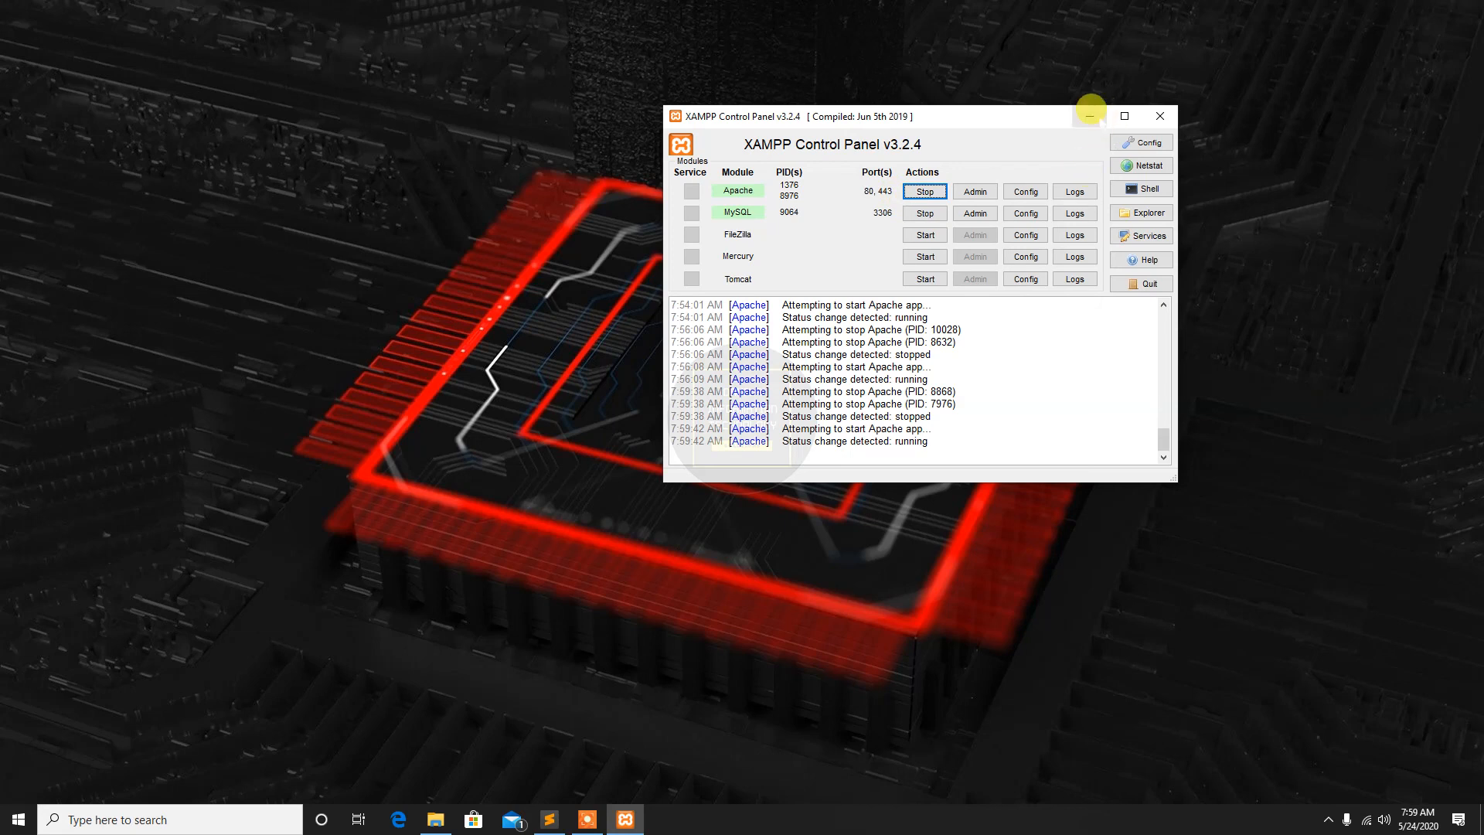
# Minimize the XAMPP Control Panel, leaving the desktop showing
pyautogui.click(1088, 116)
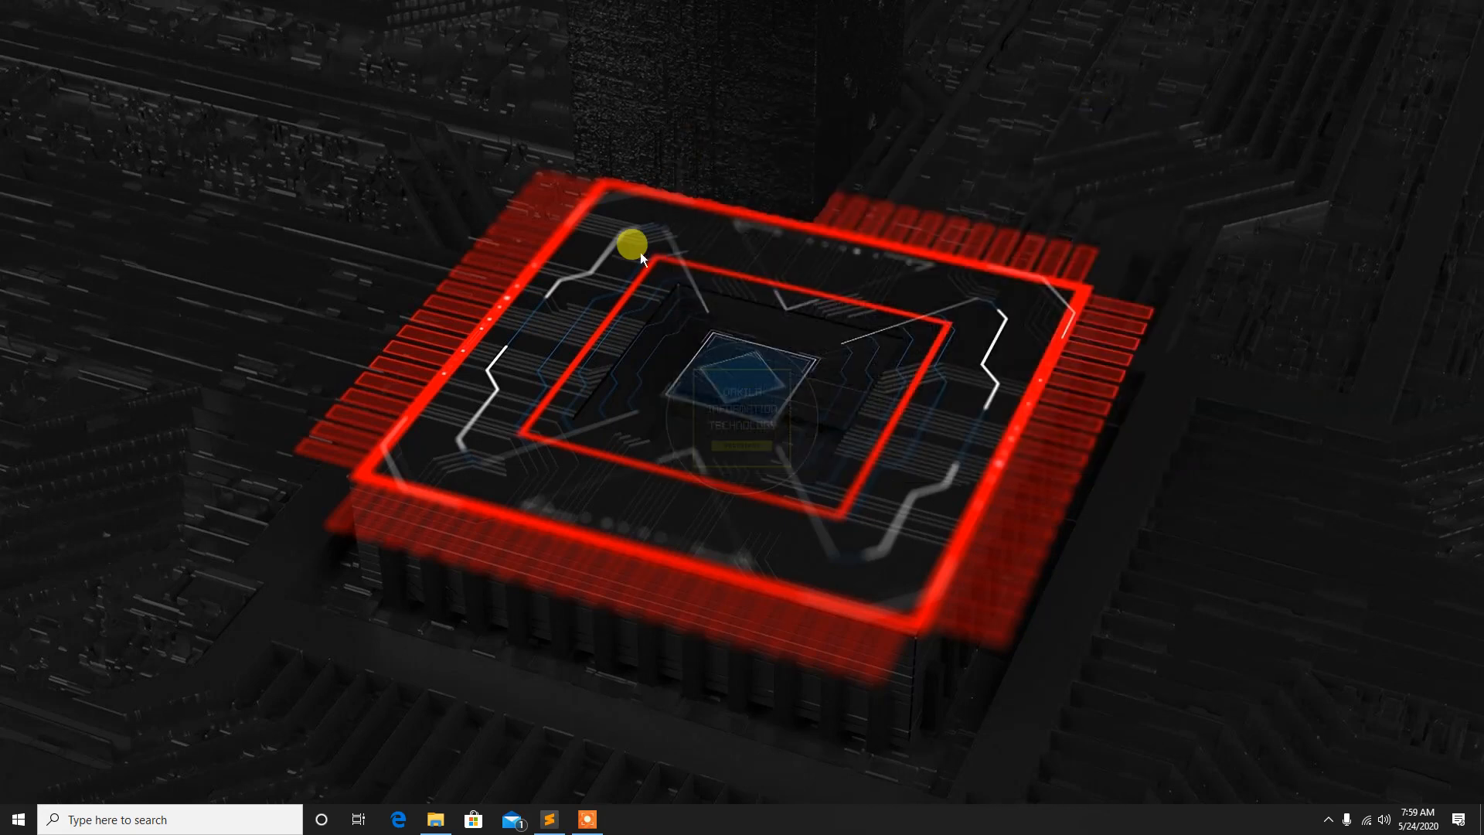
pyautogui.moveTo(554, 235)
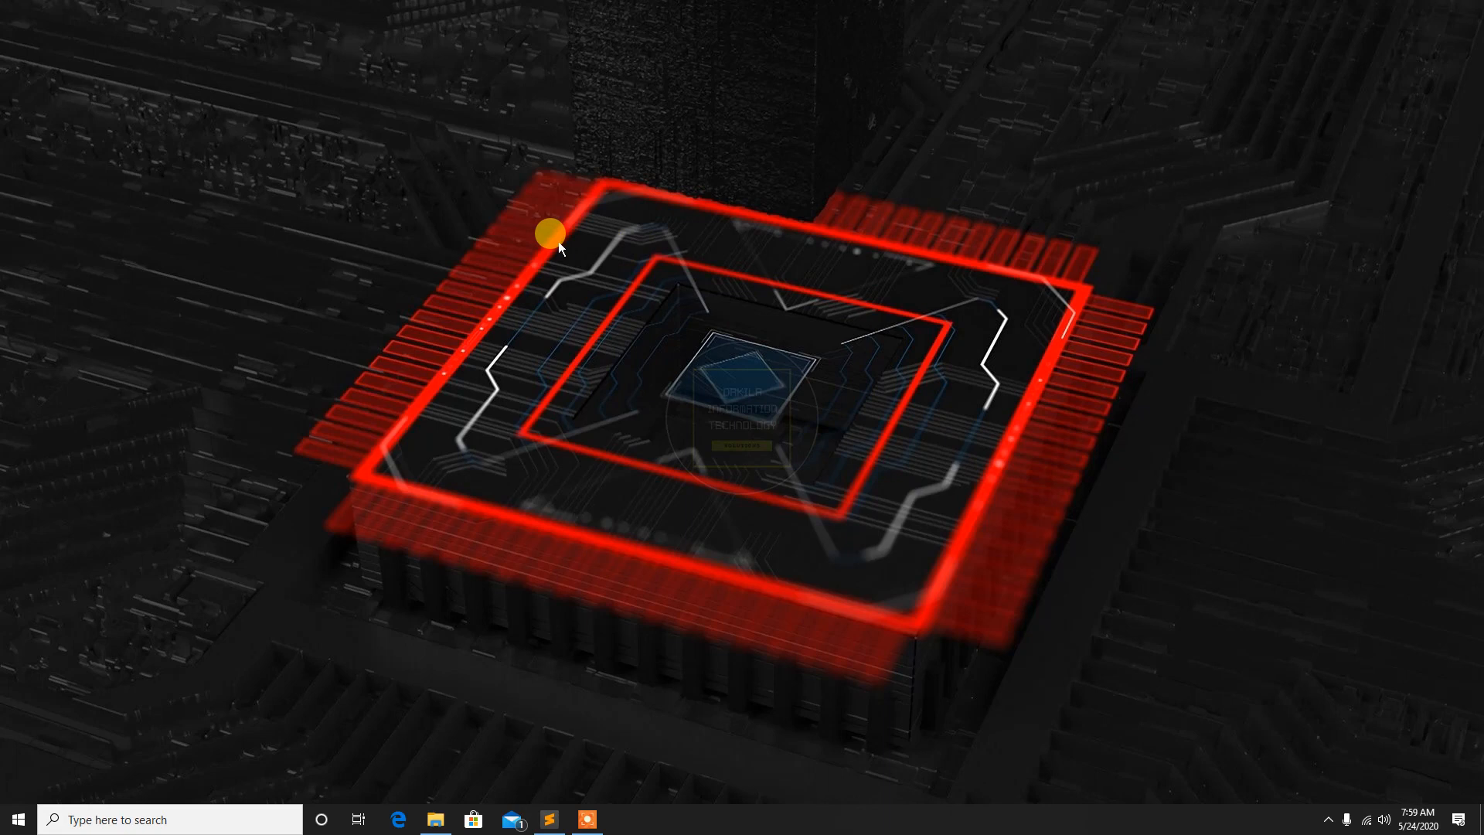
pyautogui.moveTo(567, 235)
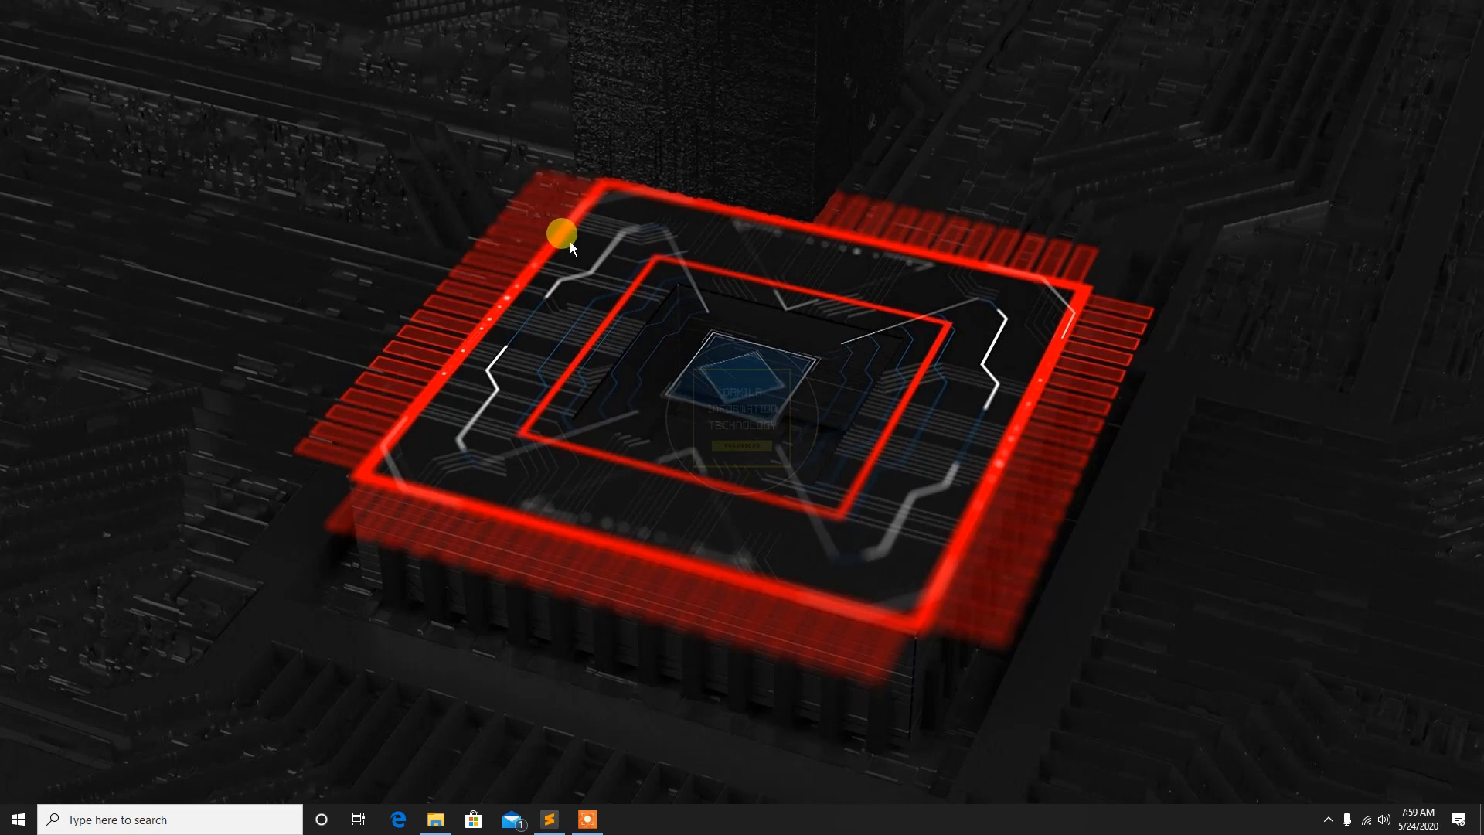